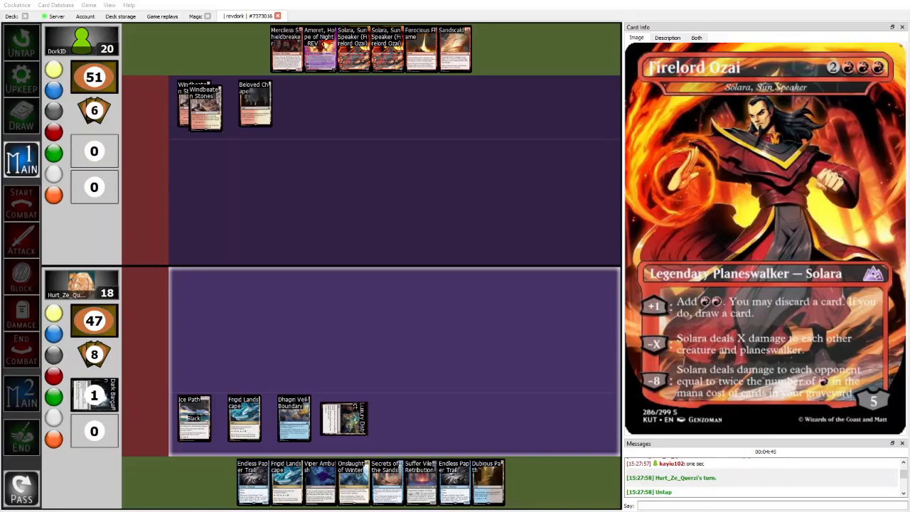
pyautogui.moveTo(518, 461)
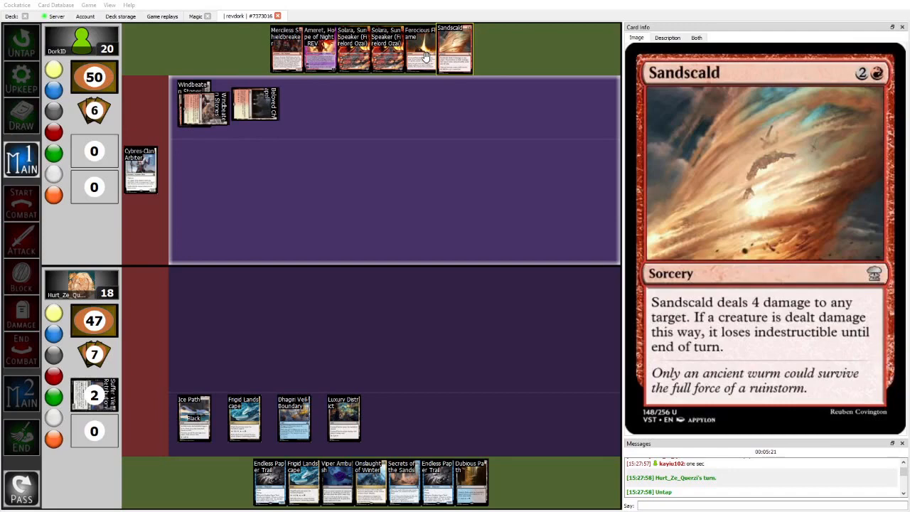
pyautogui.moveTo(140, 169)
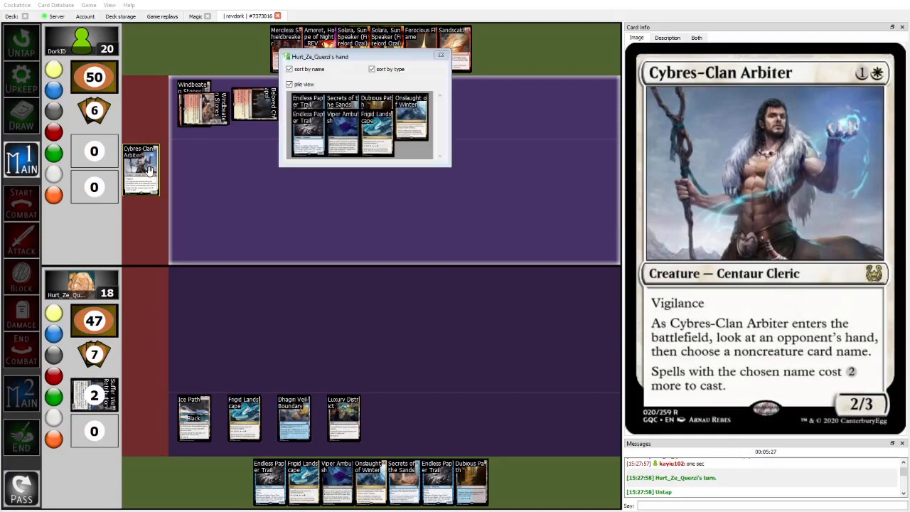
# - Hover the revealed hand to read Viper Ambush and Onslaught of Winter before Cybres-Clan Arbiter enters
pyautogui.moveTo(141, 169); pyautogui.dragTo(193, 227)
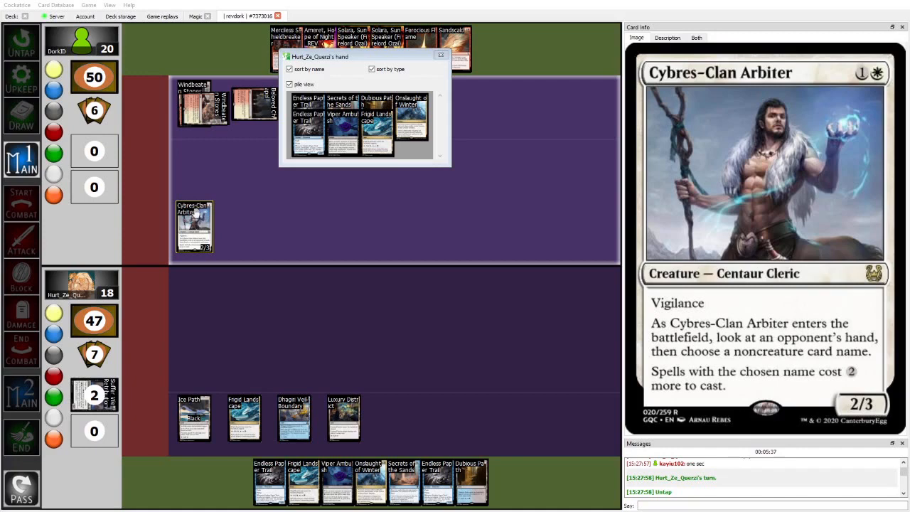
pyautogui.moveTo(198, 226)
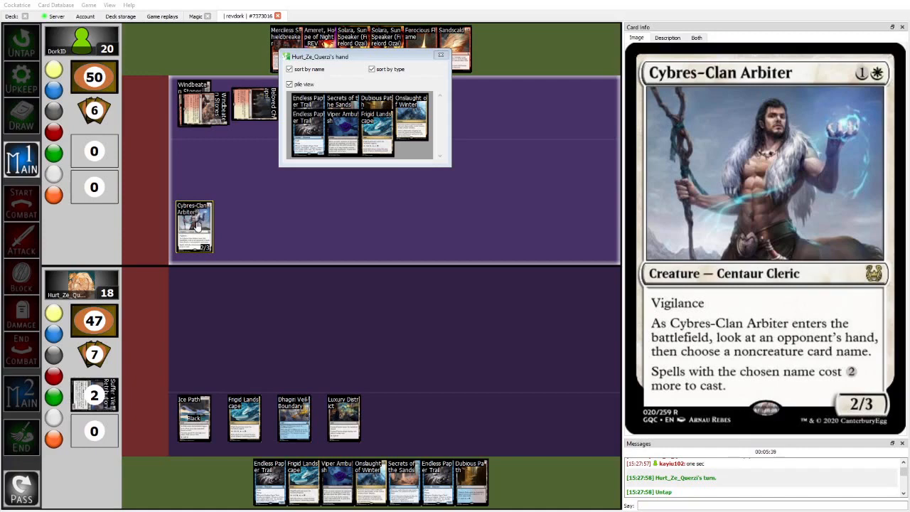
pyautogui.moveTo(343, 125)
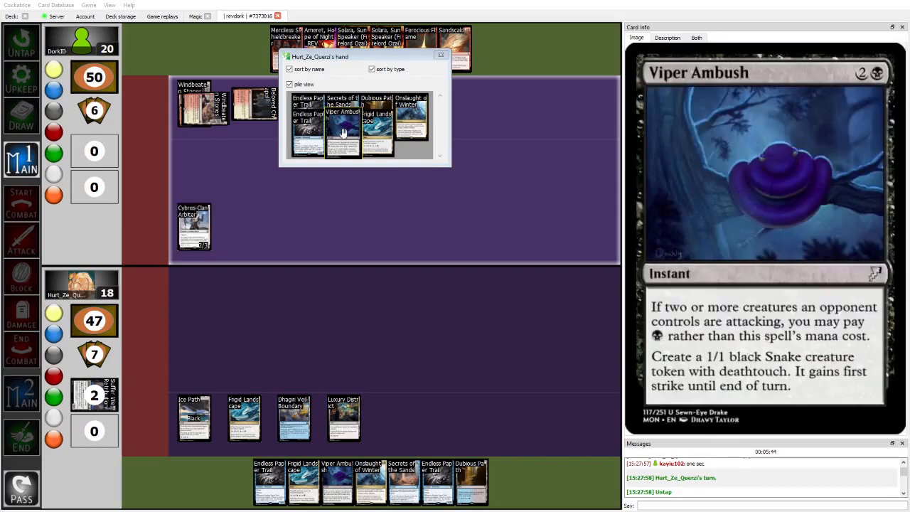
pyautogui.moveTo(341, 99)
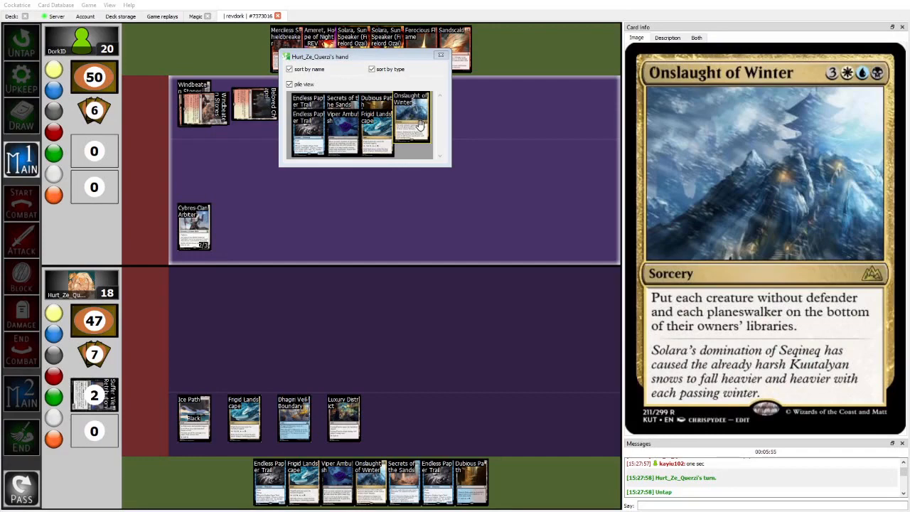
pyautogui.moveTo(343, 125)
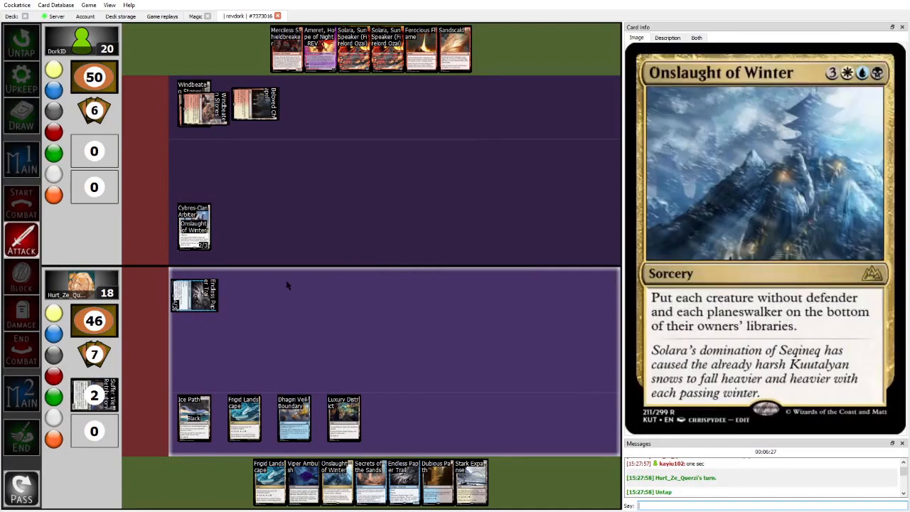
# - Watch the Arbiter attack and Endless Paper Trail exchange, hovering cards as a Clue token appears at 49 life
pyautogui.click(194, 293)
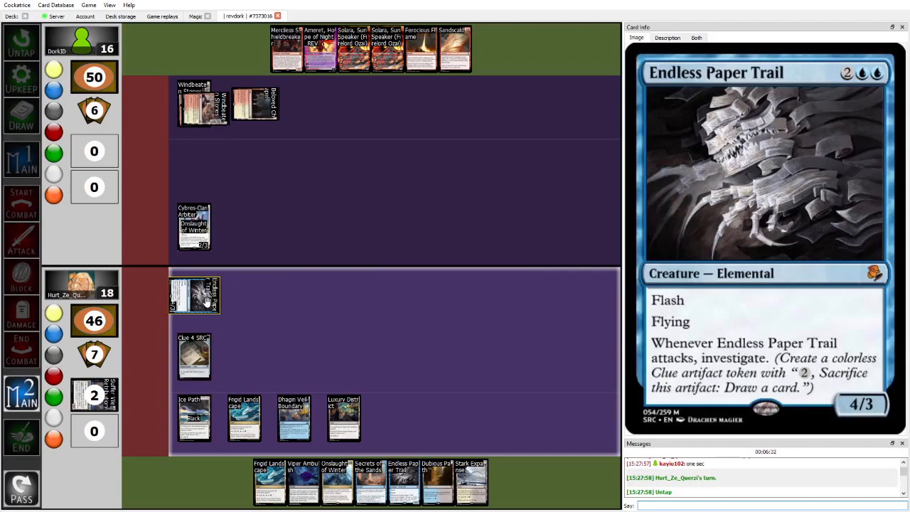
pyautogui.moveTo(193, 226)
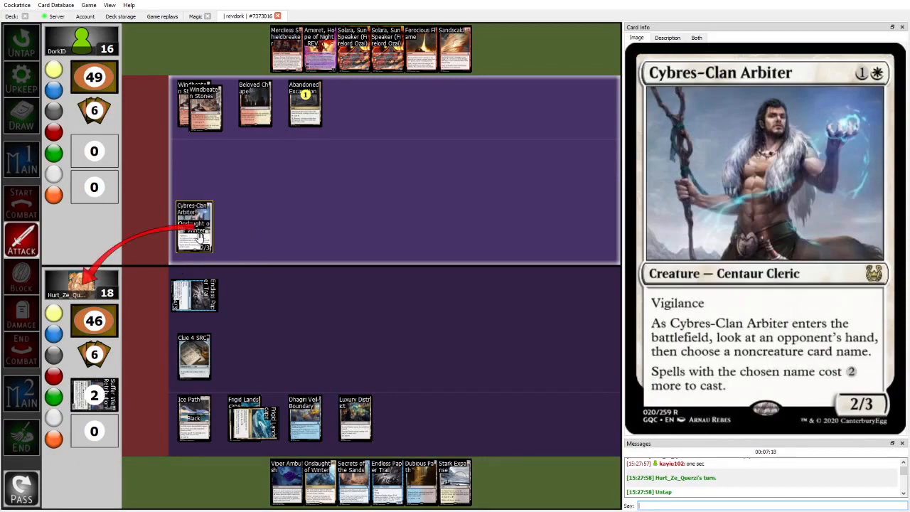
pyautogui.moveTo(286, 481)
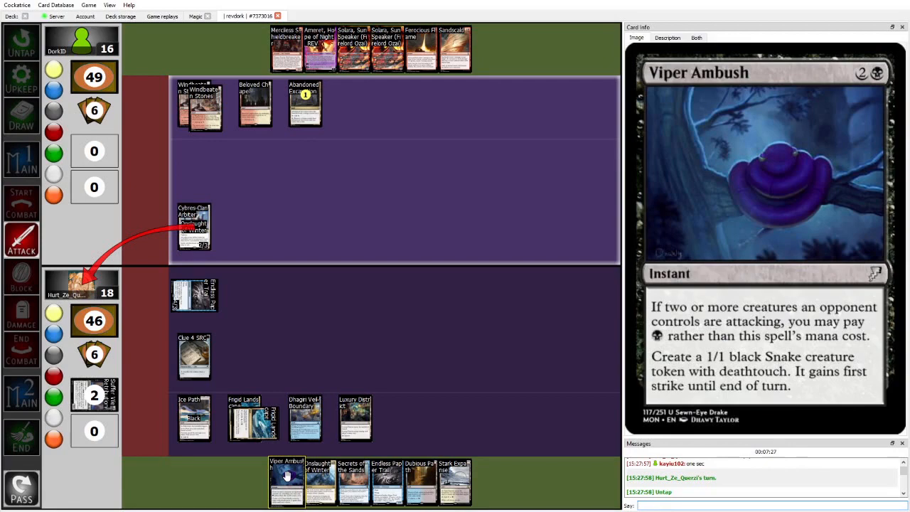
pyautogui.moveTo(283, 487)
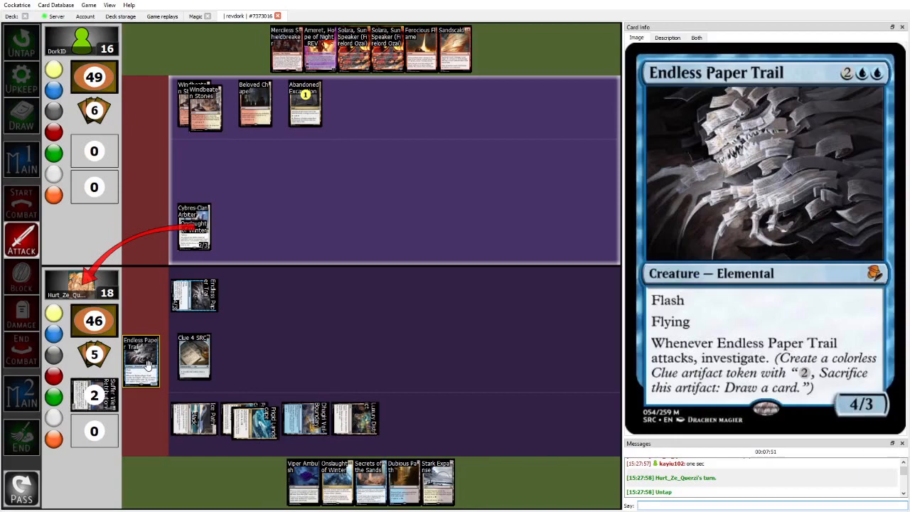
pyautogui.moveTo(141, 362); pyautogui.dragTo(245, 293)
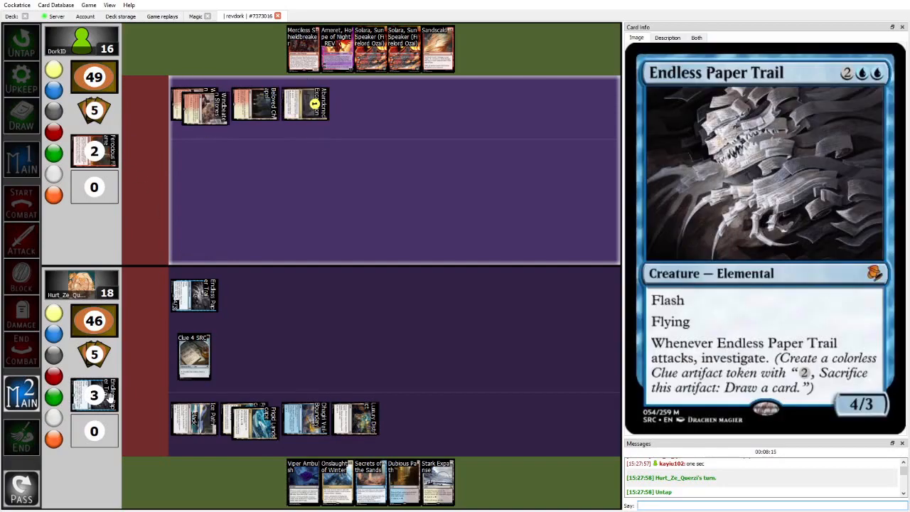
pyautogui.moveTo(370, 481)
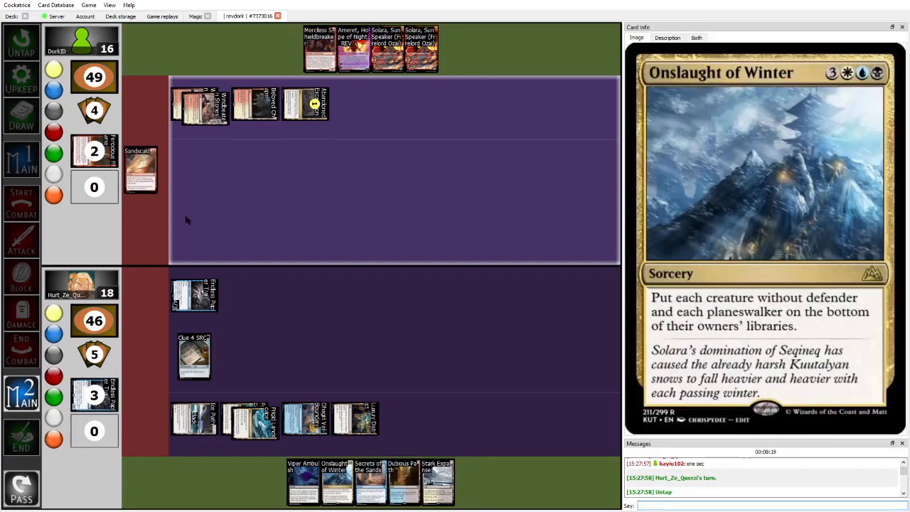
pyautogui.moveTo(141, 169)
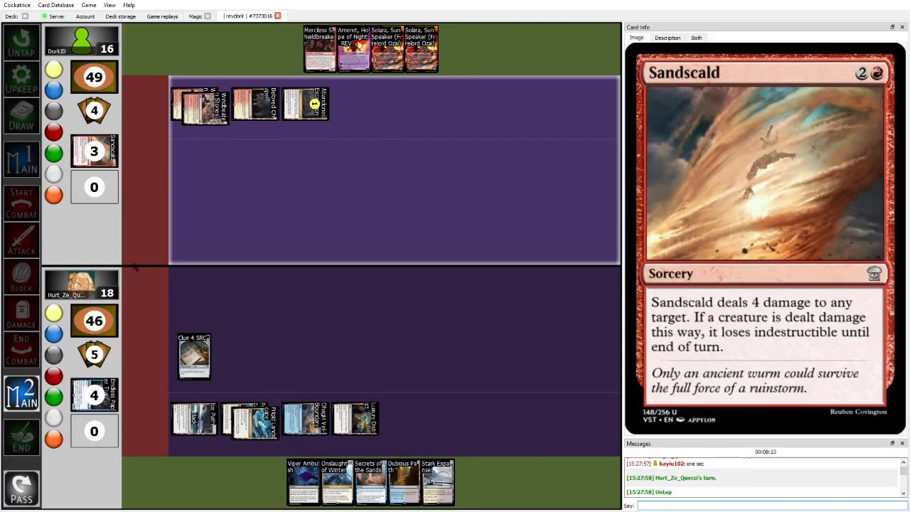
# - Follow Sandscald and the land drops to 44 life, reading Secrets of the Sands and Luxury District
pyautogui.click(22, 438)
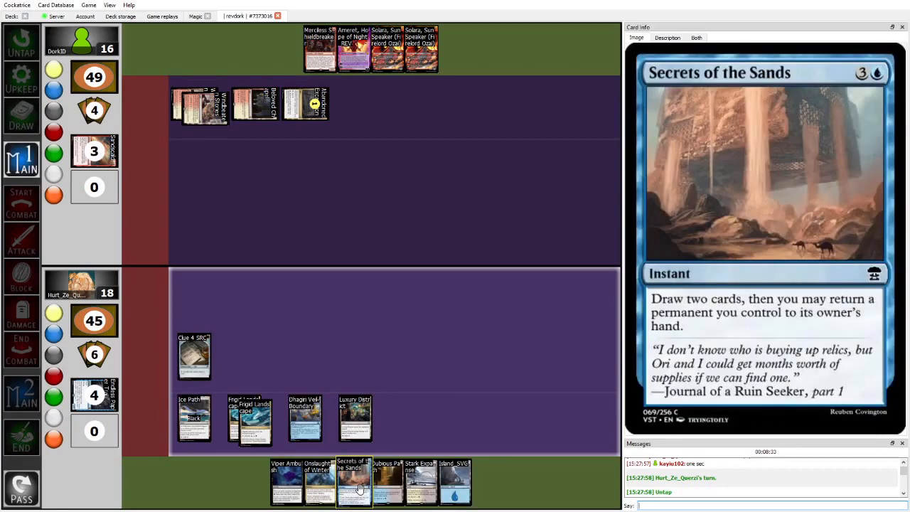
pyautogui.moveTo(194, 356)
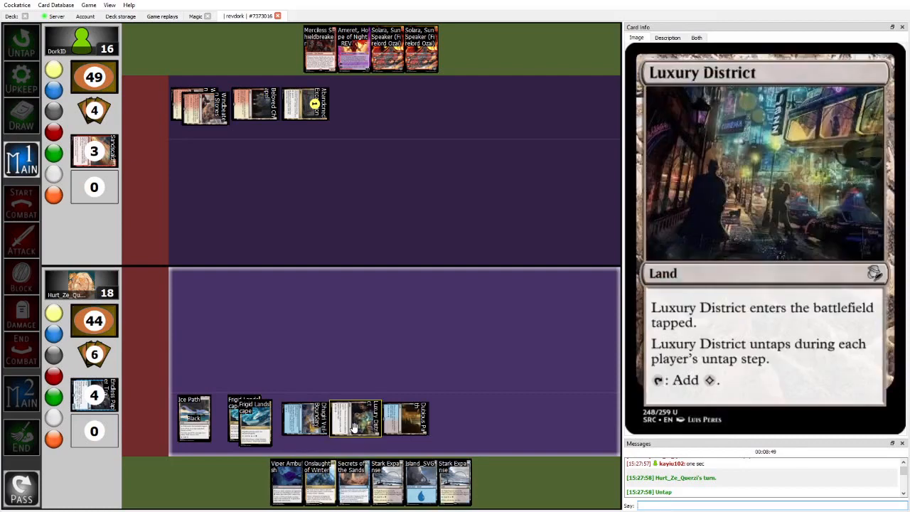
pyautogui.click(21, 438)
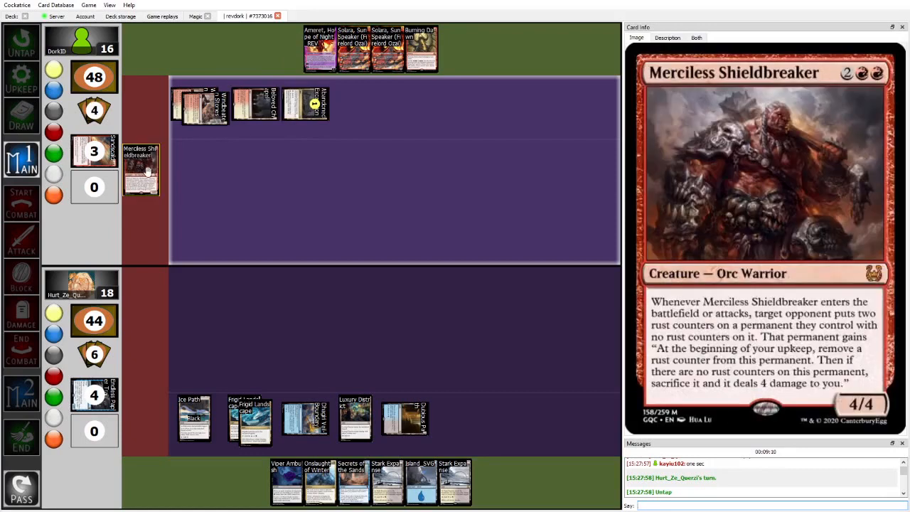
pyautogui.moveTo(149, 171)
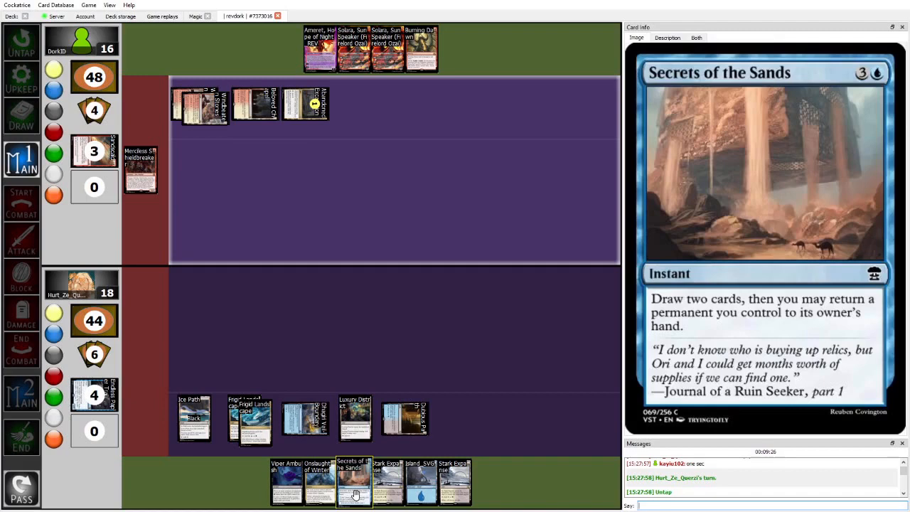
pyautogui.moveTo(140, 170)
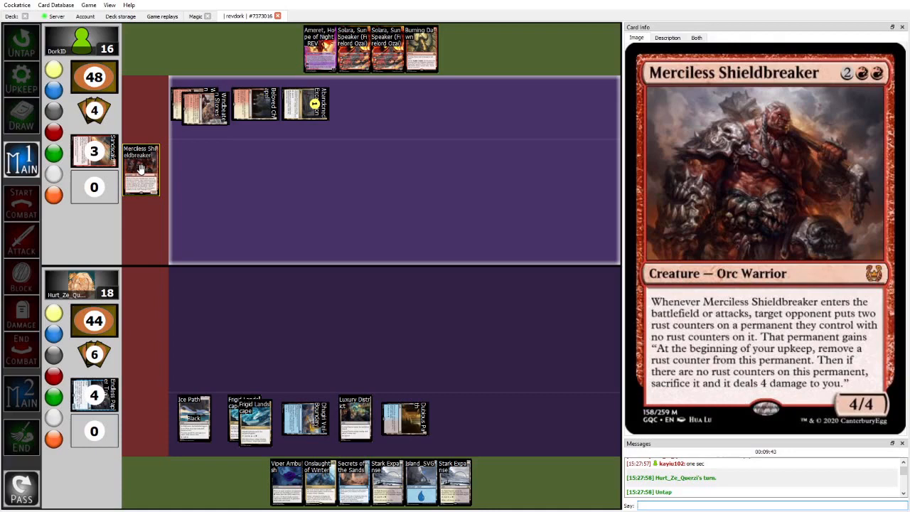
# - Watch Merciless Shieldbreaker resolve and the Snake token appear at 43 life, reading the cards involved
pyautogui.moveTo(140, 169); pyautogui.dragTo(194, 226)
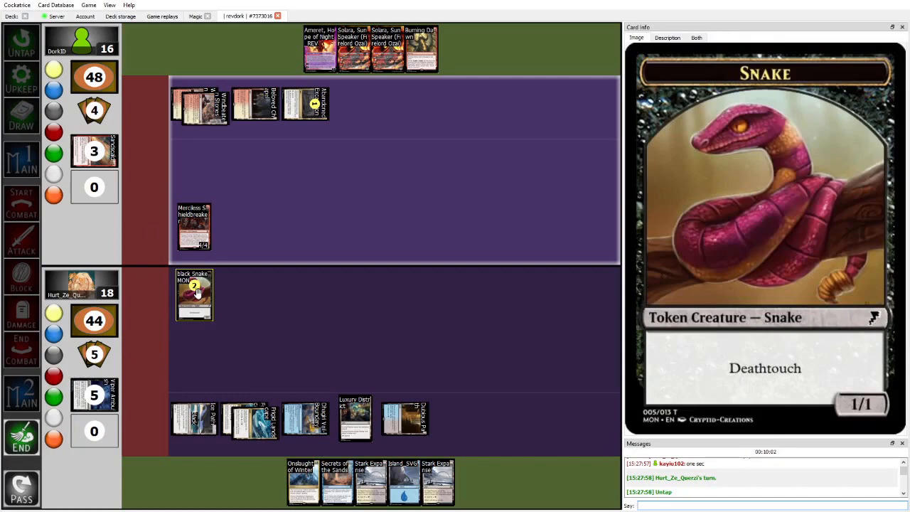
pyautogui.moveTo(335, 481)
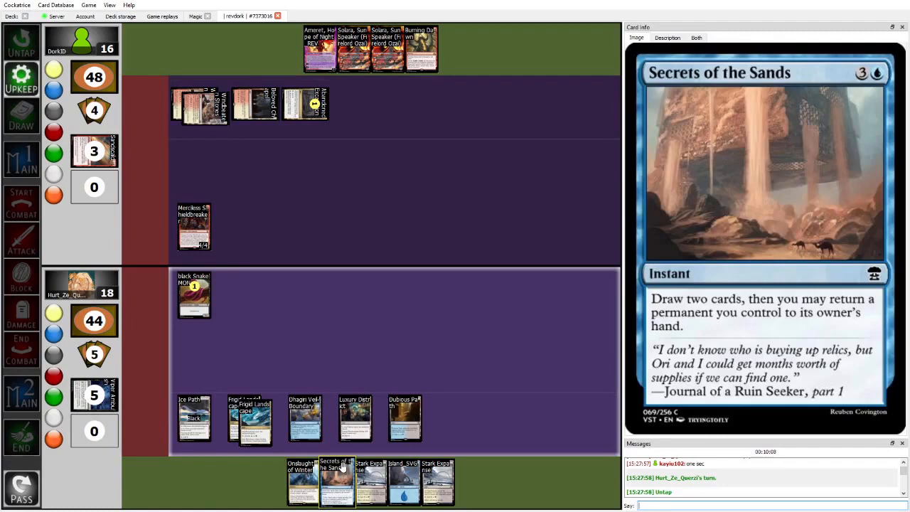
pyautogui.click(21, 115)
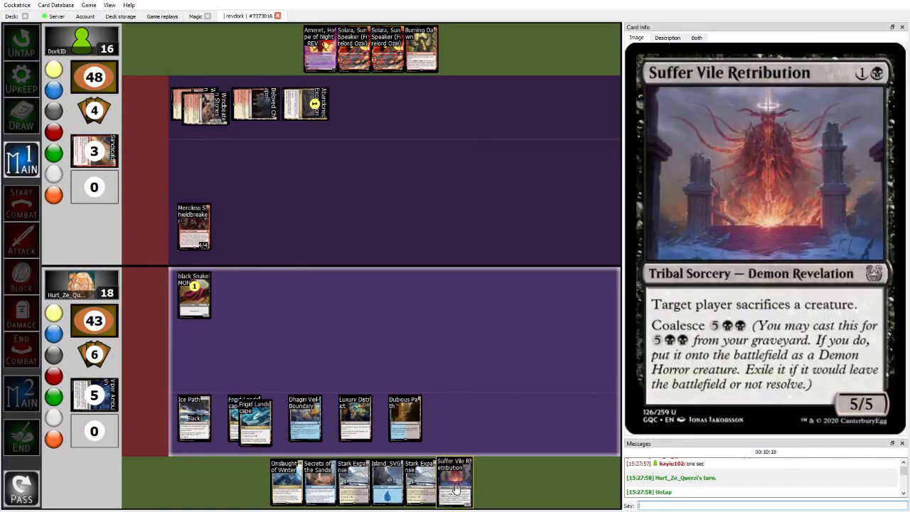
# - Show Ice Path in the Card Info panel after Windbeaten Stones and Abandoned Excavation land
pyautogui.click(21, 239)
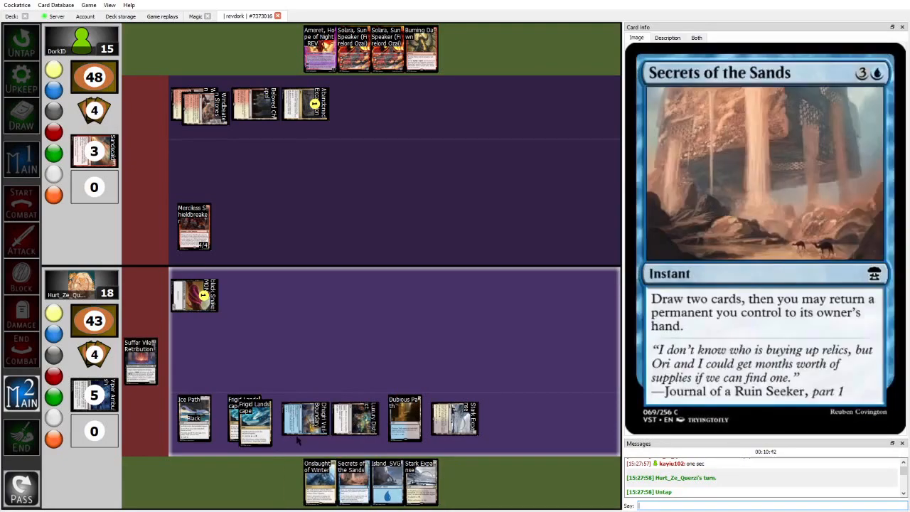
pyautogui.moveTo(306, 420)
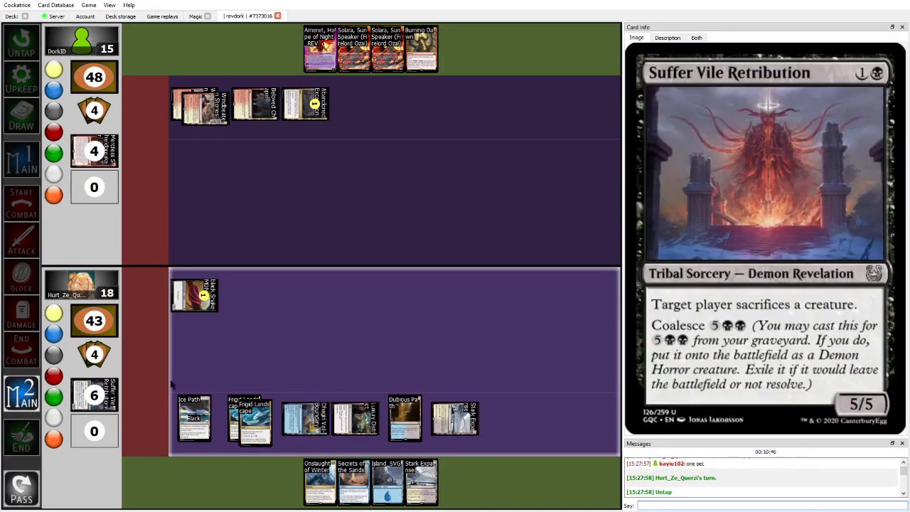
pyautogui.moveTo(194, 418)
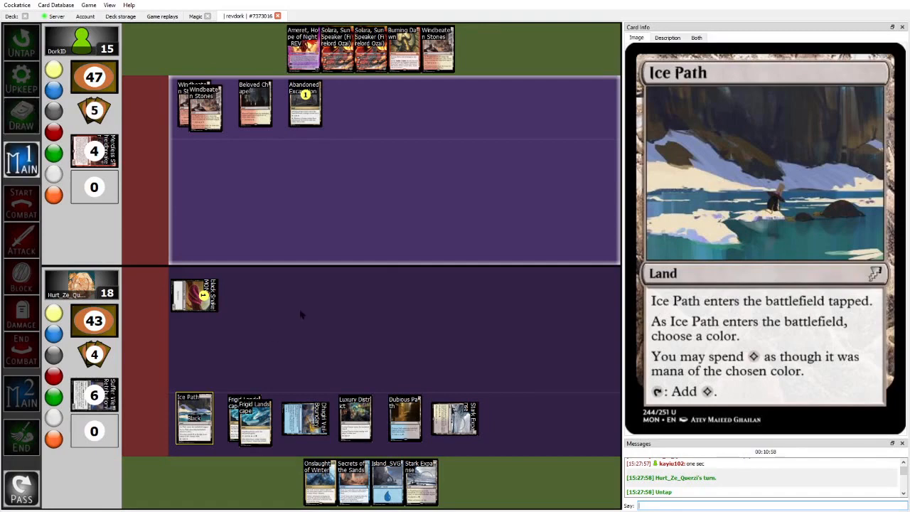
pyautogui.moveTo(202, 405)
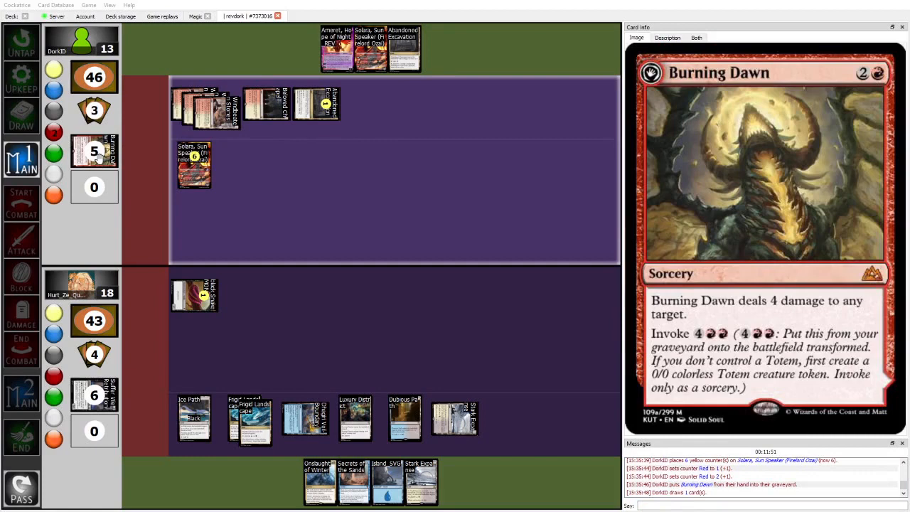
# - Show Abandoned Excavation's card details as the top player falls to 46 life
pyautogui.click(404, 49)
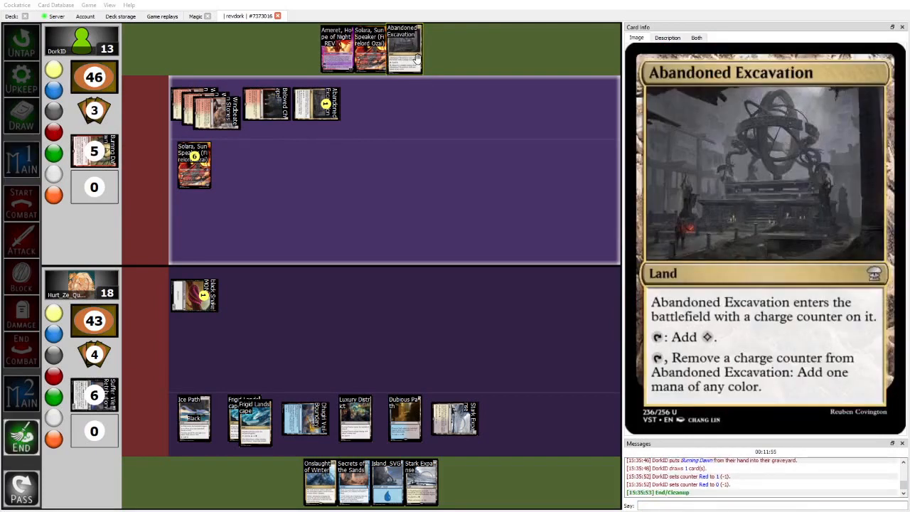
pyautogui.moveTo(354, 482)
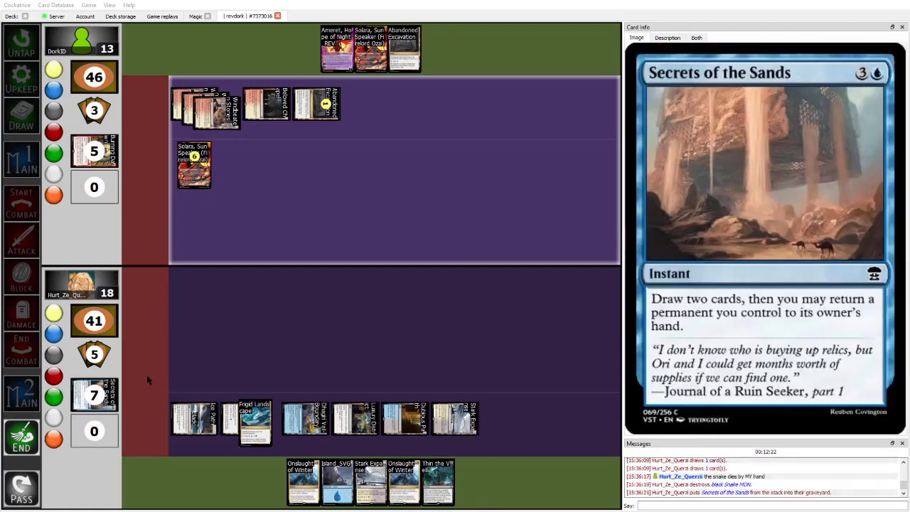
pyautogui.moveTo(202, 312)
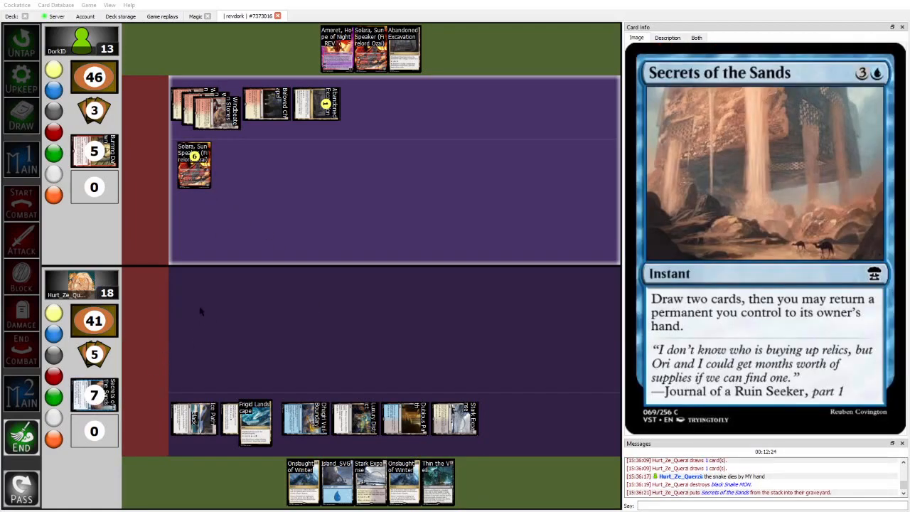
pyautogui.moveTo(404, 484)
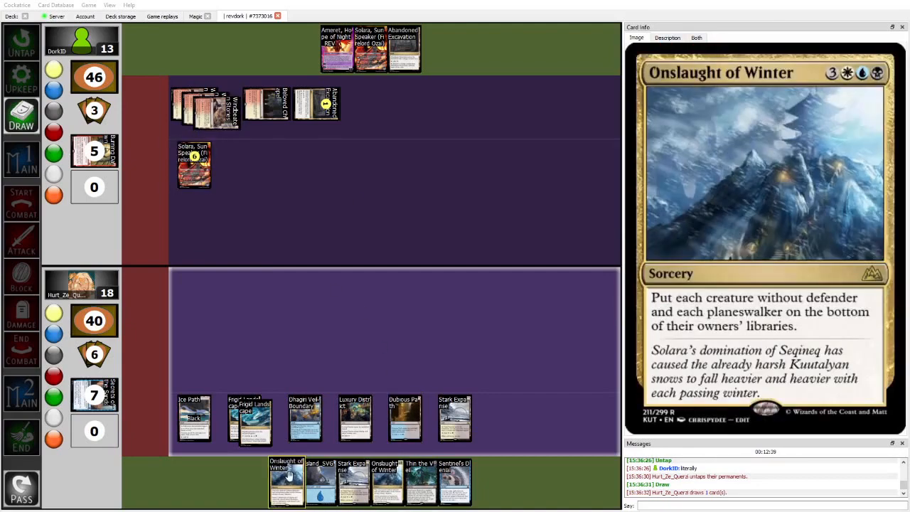
pyautogui.moveTo(456, 480)
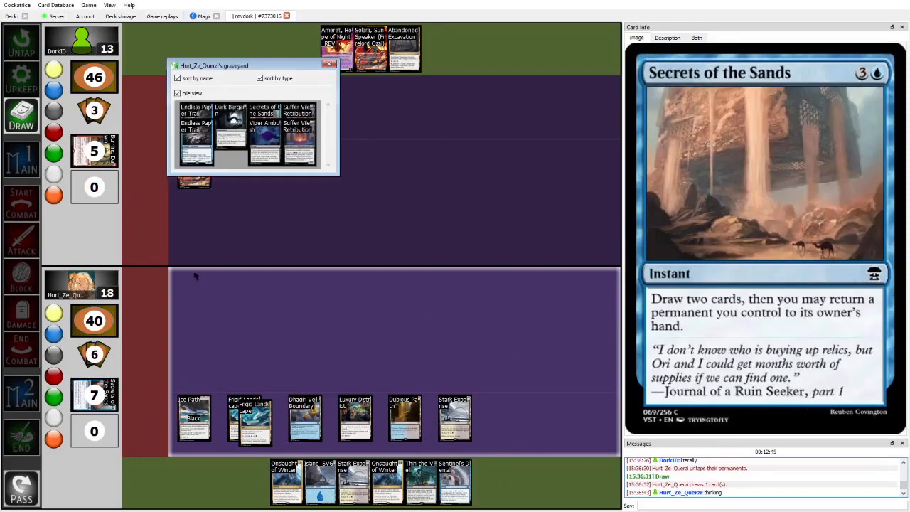
pyautogui.moveTo(299, 131)
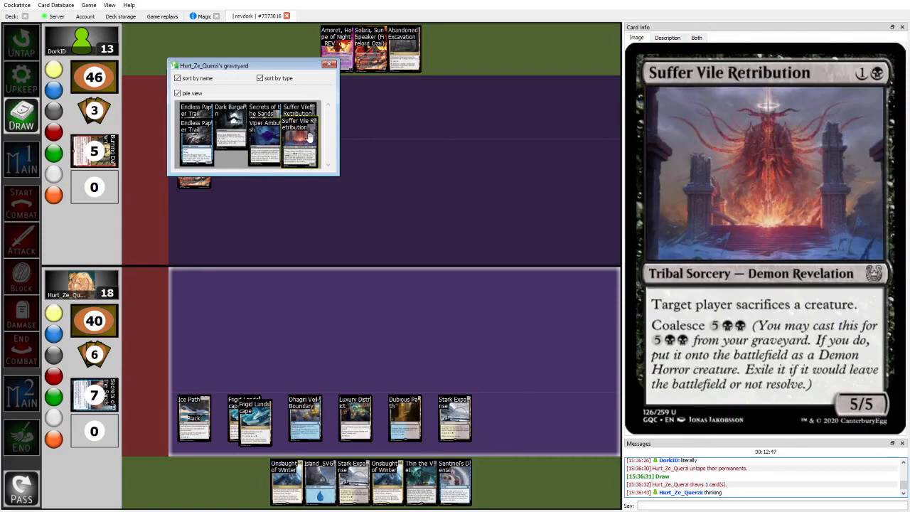
pyautogui.moveTo(308, 135)
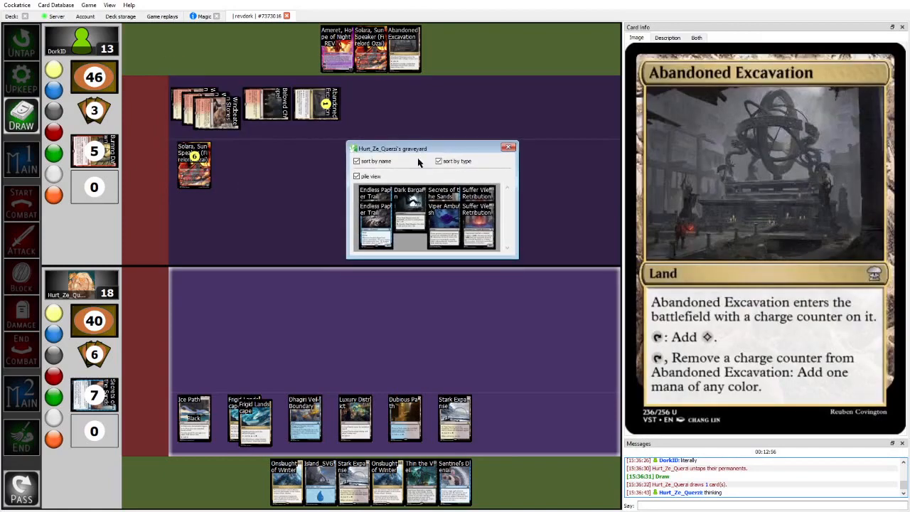
pyautogui.moveTo(193, 165)
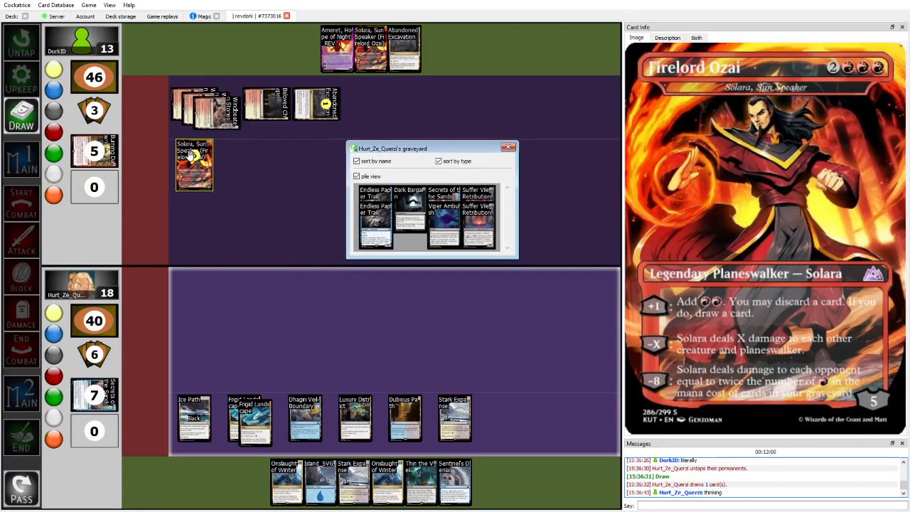
# - Show Suffer Vile Retribution's details from the lower player's opened graveyard viewer
pyautogui.click(478, 221)
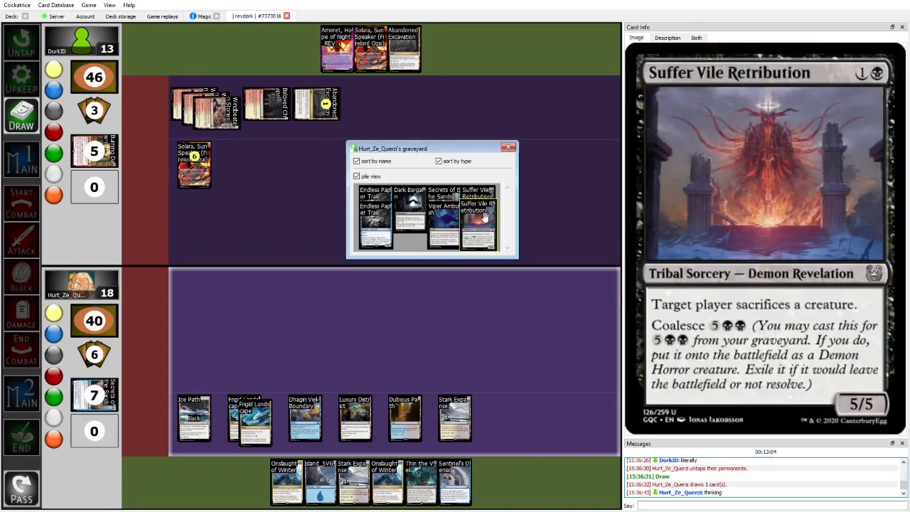
pyautogui.moveTo(484, 218)
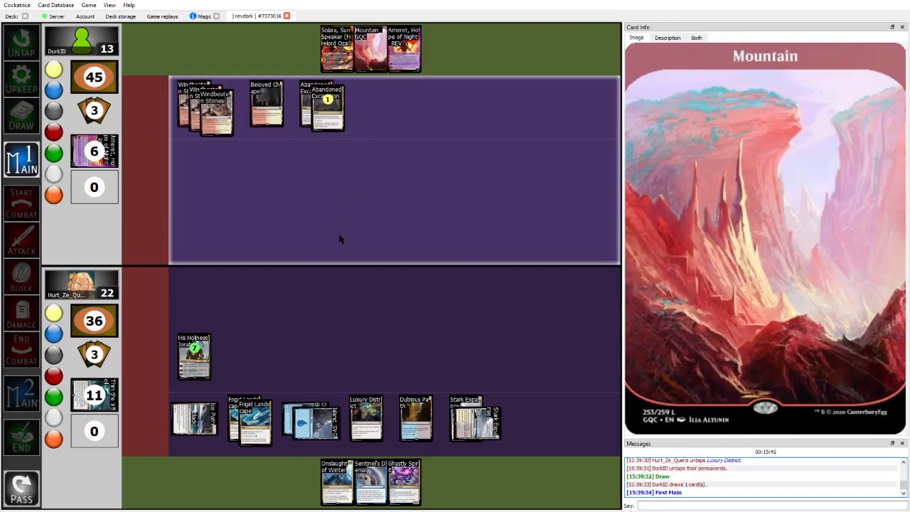
pyautogui.moveTo(135, 387)
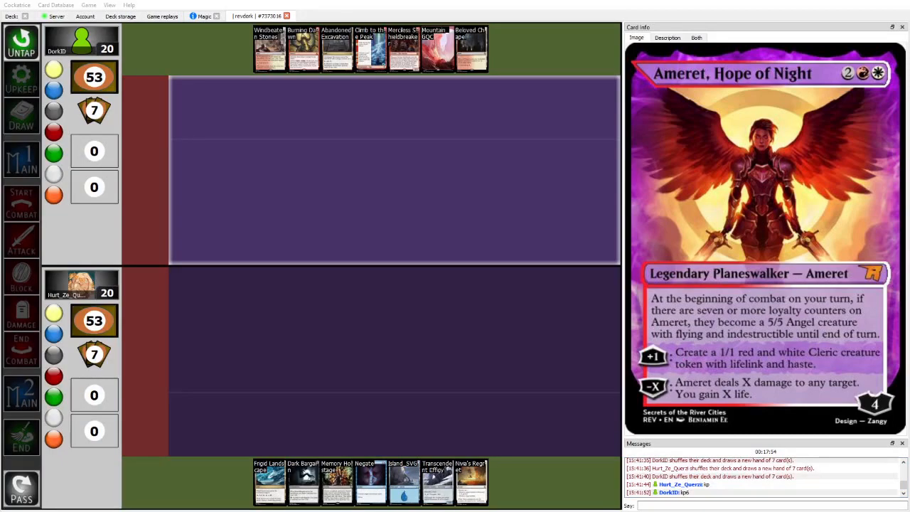
pyautogui.moveTo(270, 48)
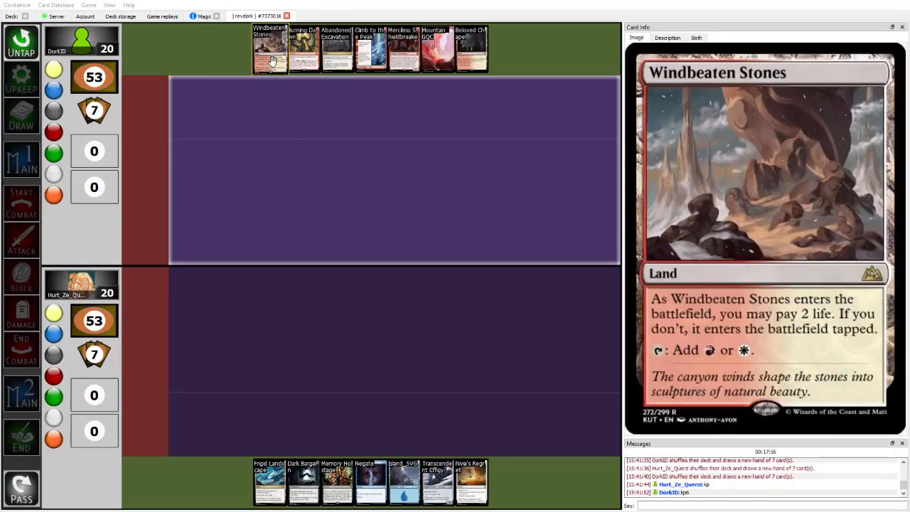
pyautogui.moveTo(438, 48)
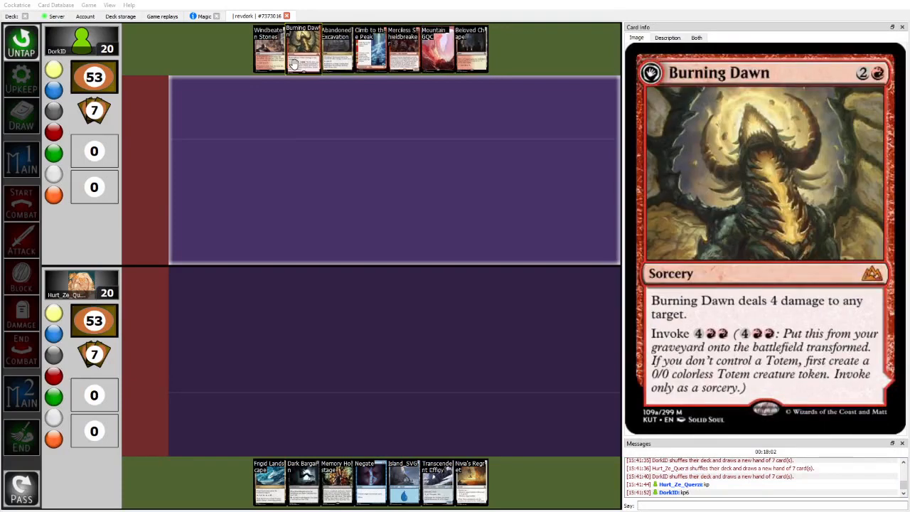
# - Follow the new game to 47 against 49, inspecting Dark Bargain, Transcendent Effigy and other permanents
pyautogui.click(370, 48)
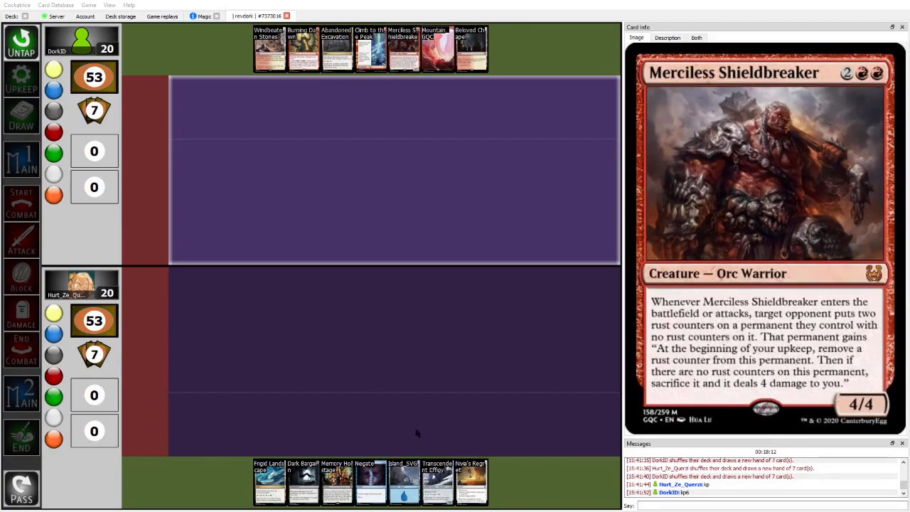
pyautogui.moveTo(404, 482)
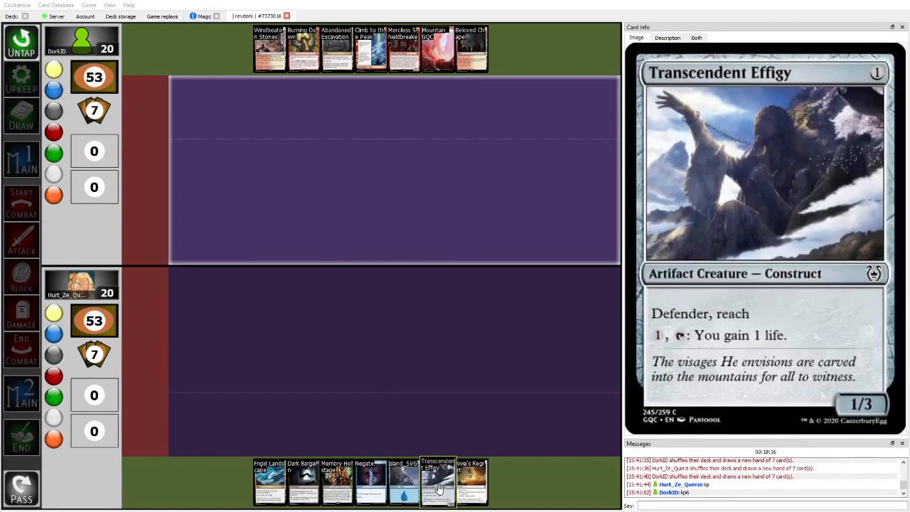
pyautogui.moveTo(271, 482)
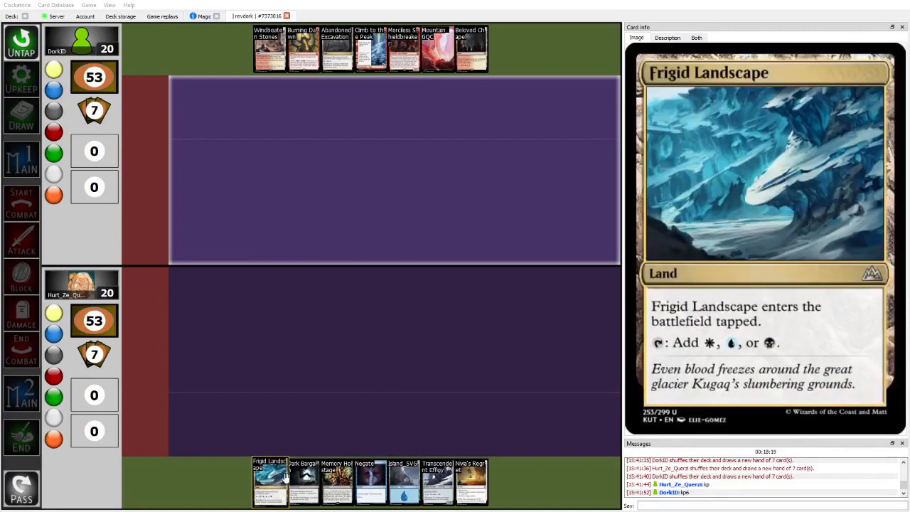
pyautogui.moveTo(338, 482)
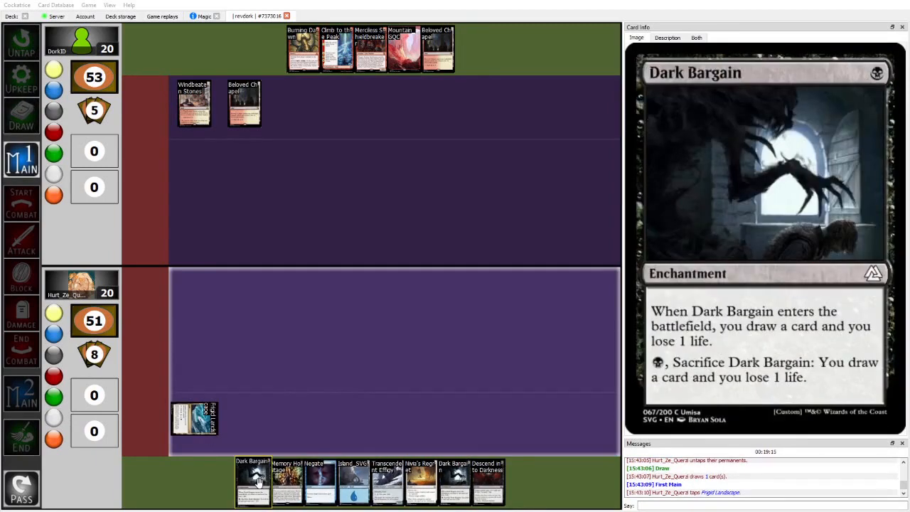
pyautogui.click(253, 481)
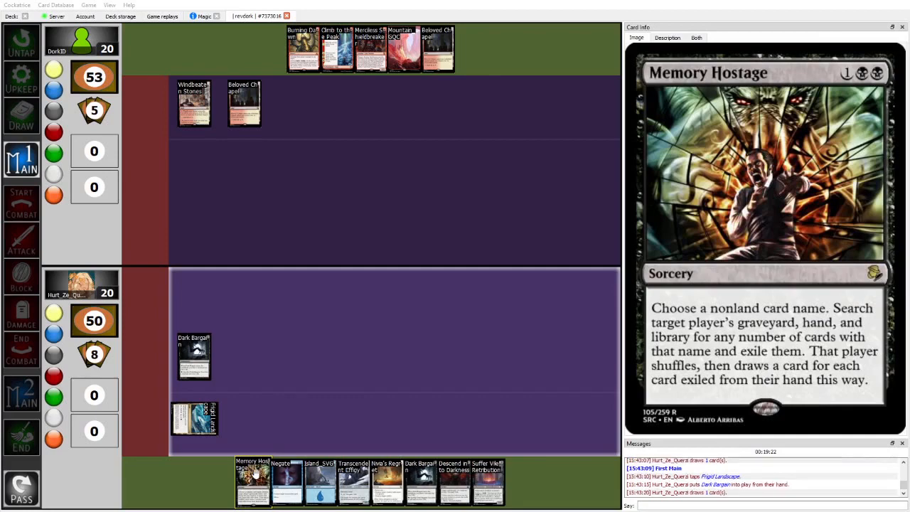
pyautogui.moveTo(490, 481)
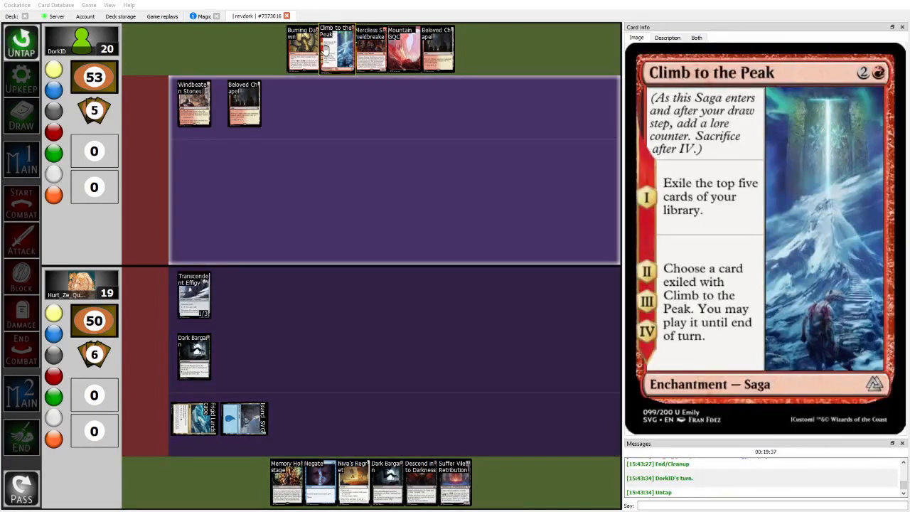
pyautogui.click(20, 116)
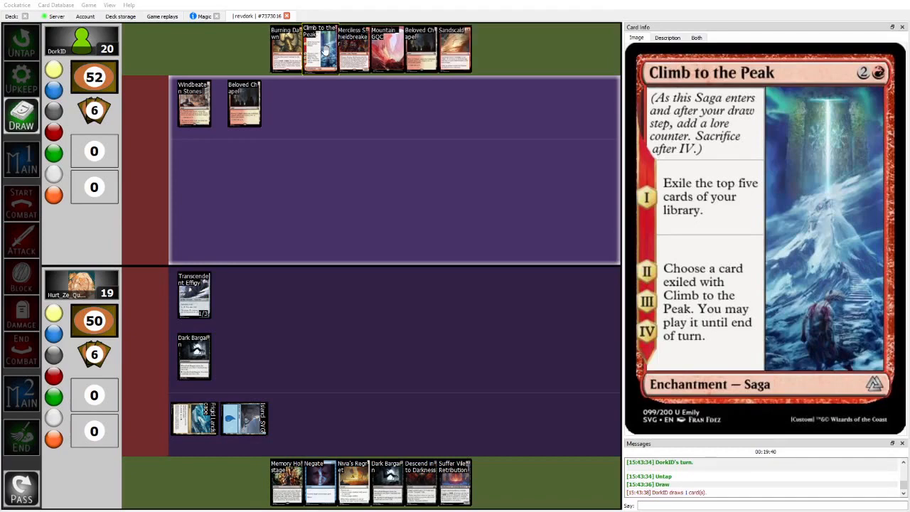
pyautogui.click(21, 159)
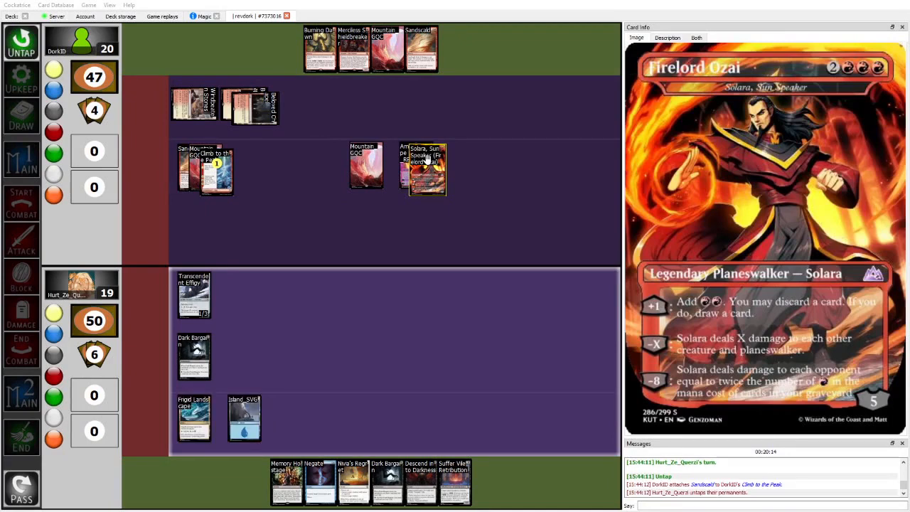
pyautogui.click(21, 116)
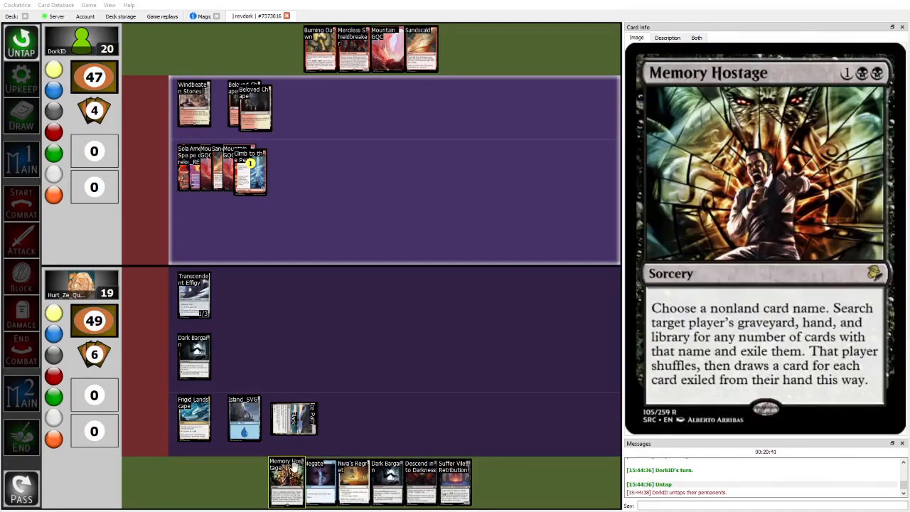
# - Read Suffer Vile Retribution and Memory Hostage as the top player slips to 46 life
pyautogui.click(21, 115)
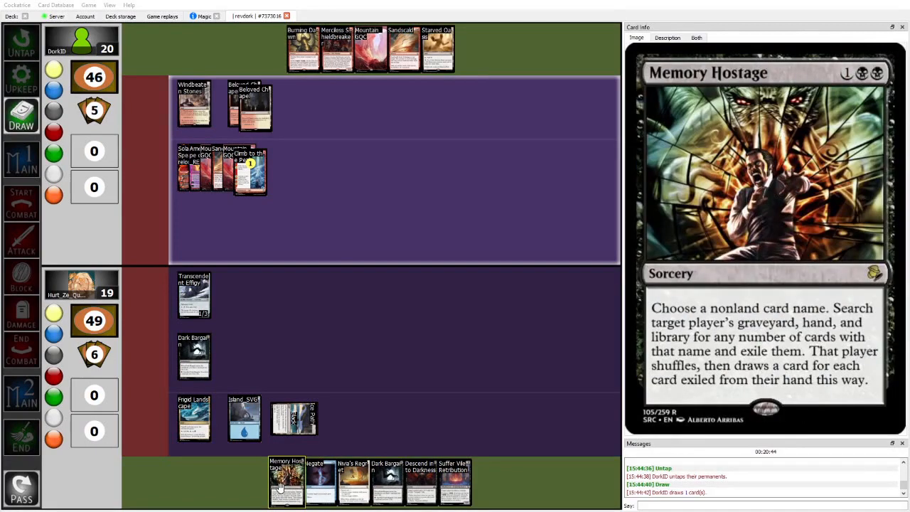
pyautogui.click(21, 160)
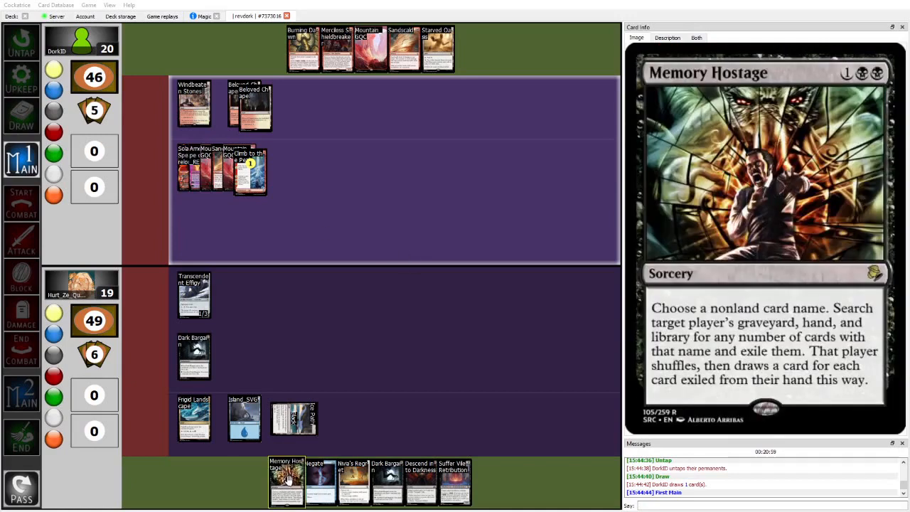
pyautogui.moveTo(285, 487)
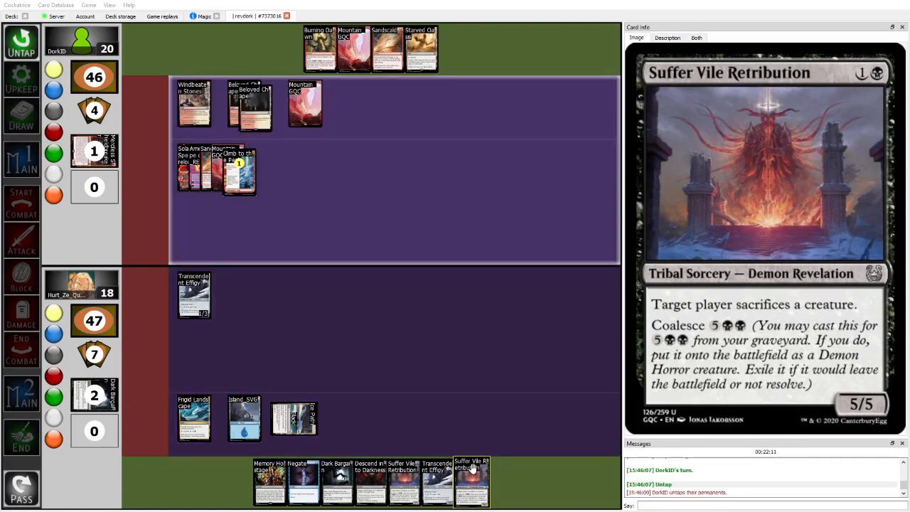
# - Read Ameret, Hope of Night and Suffer Vile Retribution as the board empties toward 44 apiece
pyautogui.click(21, 116)
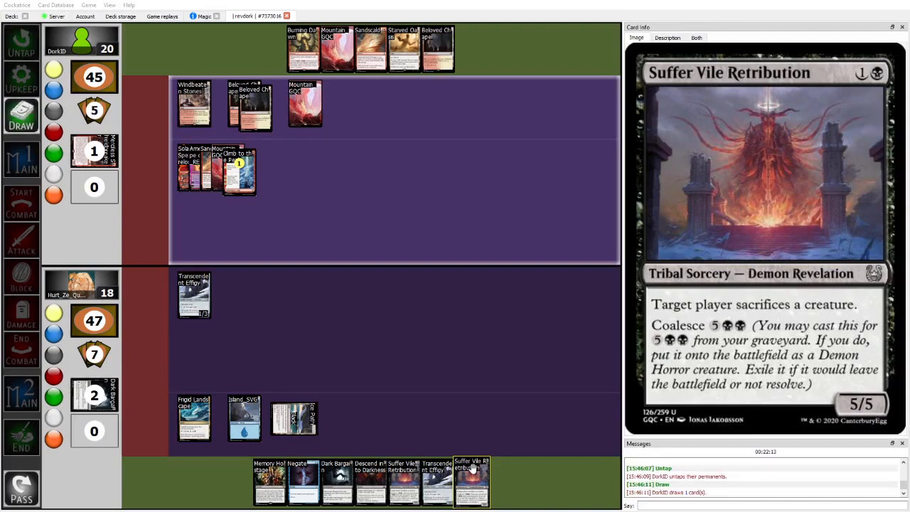
pyautogui.click(21, 160)
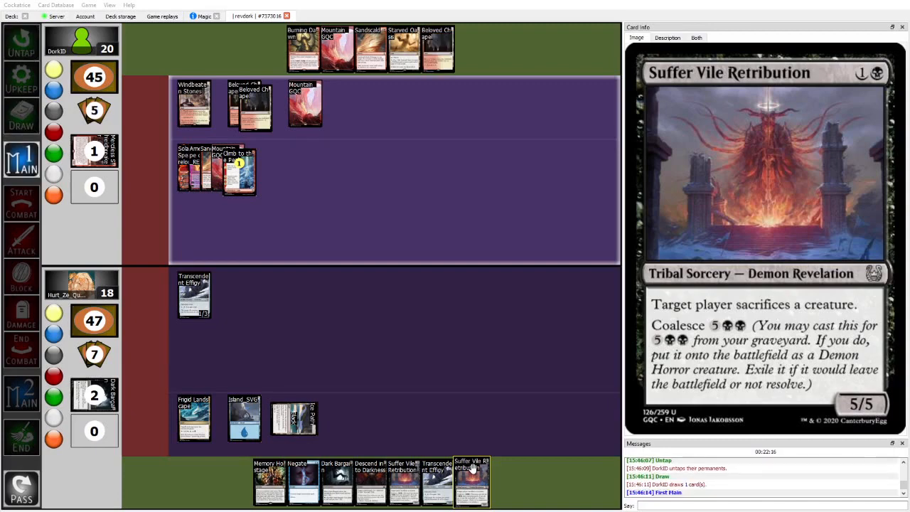
pyautogui.moveTo(193, 419)
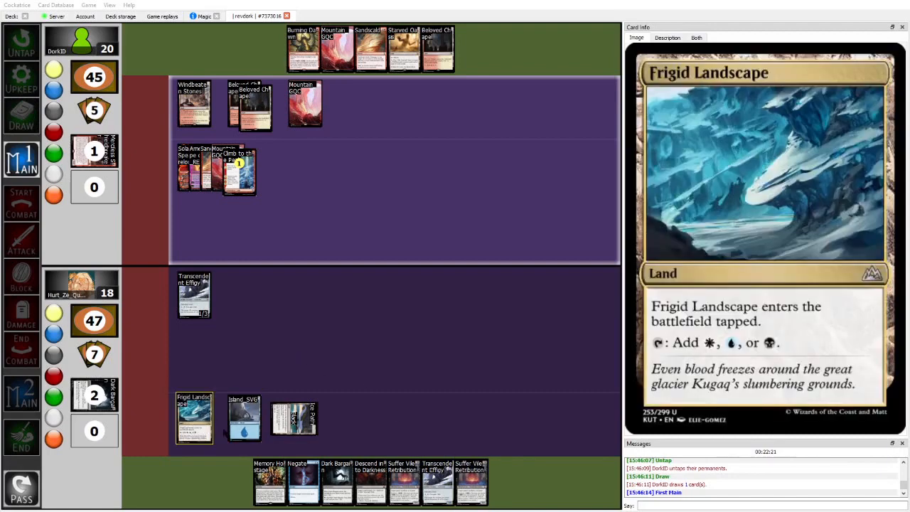
pyautogui.moveTo(404, 49)
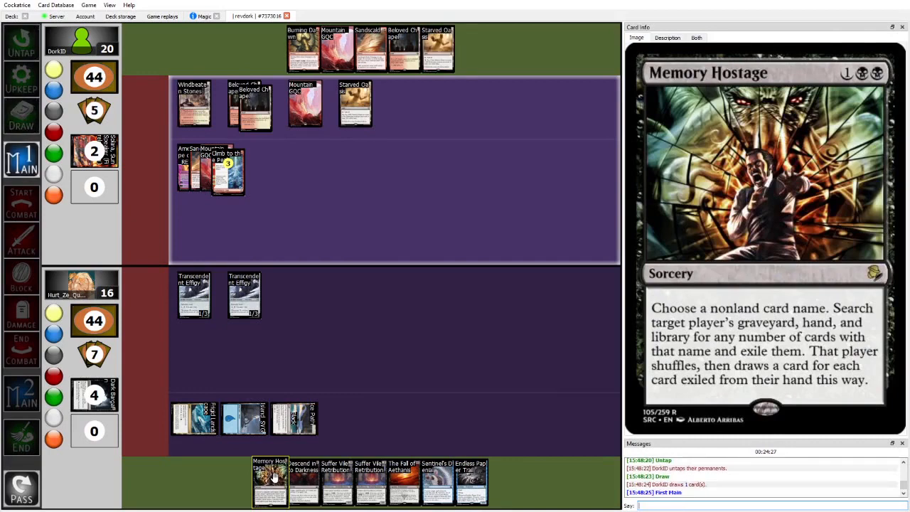
pyautogui.moveTo(293, 418)
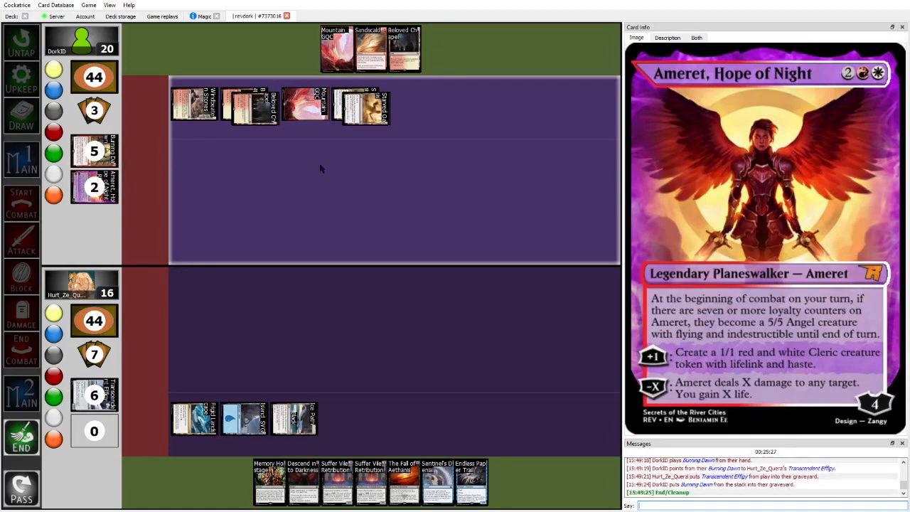
# - Follow the replay into the top player's combat at 43–42 and inspect Starved Oasis and Burning Dawn
pyautogui.click(370, 48)
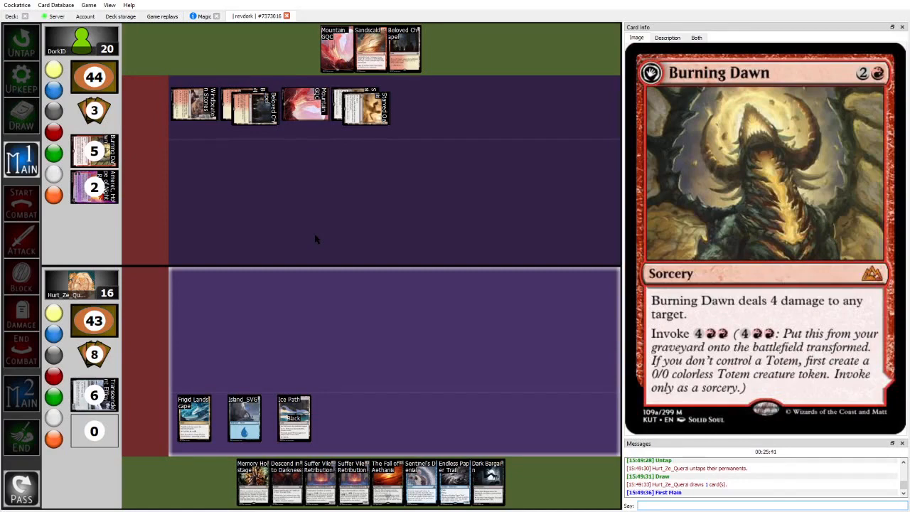
pyautogui.click(293, 419)
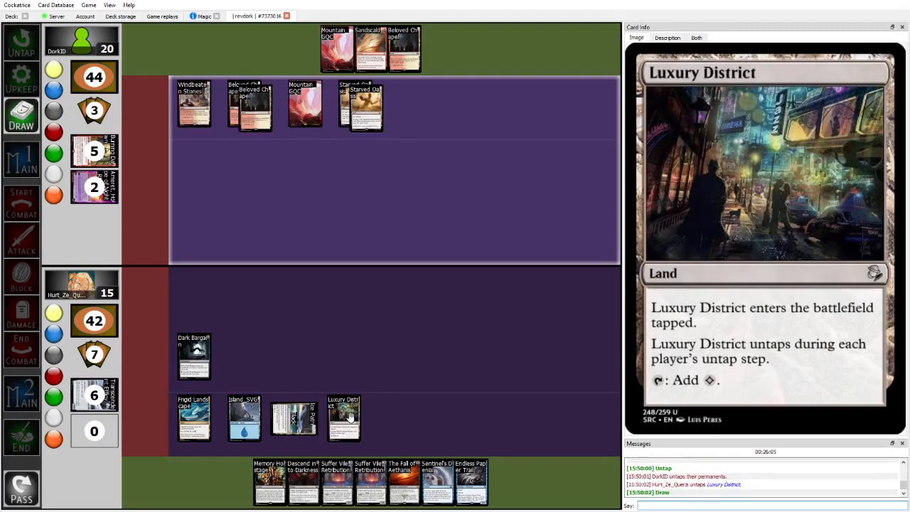
pyautogui.moveTo(367, 107)
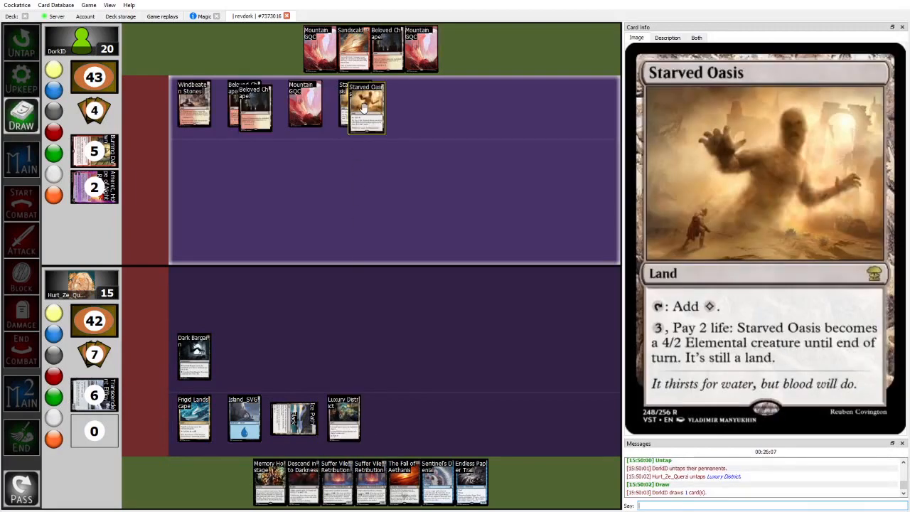
pyautogui.click(21, 159)
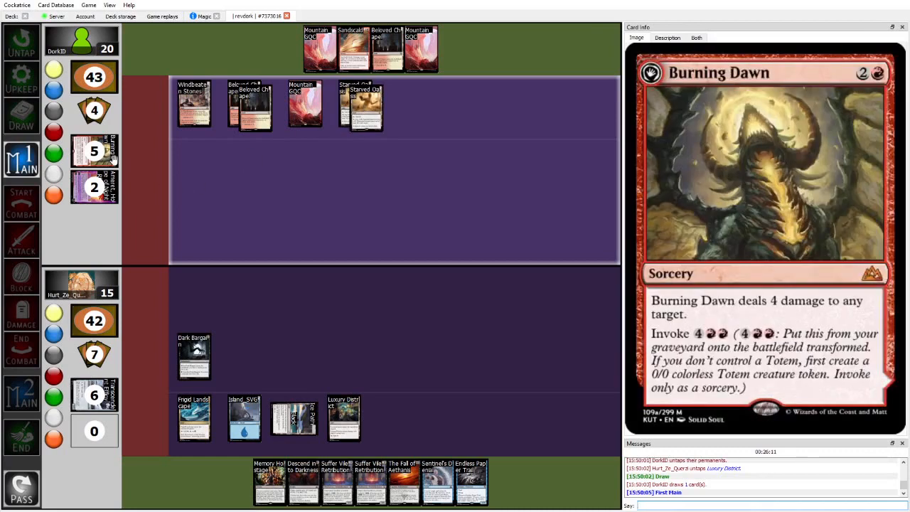
pyautogui.moveTo(196, 199)
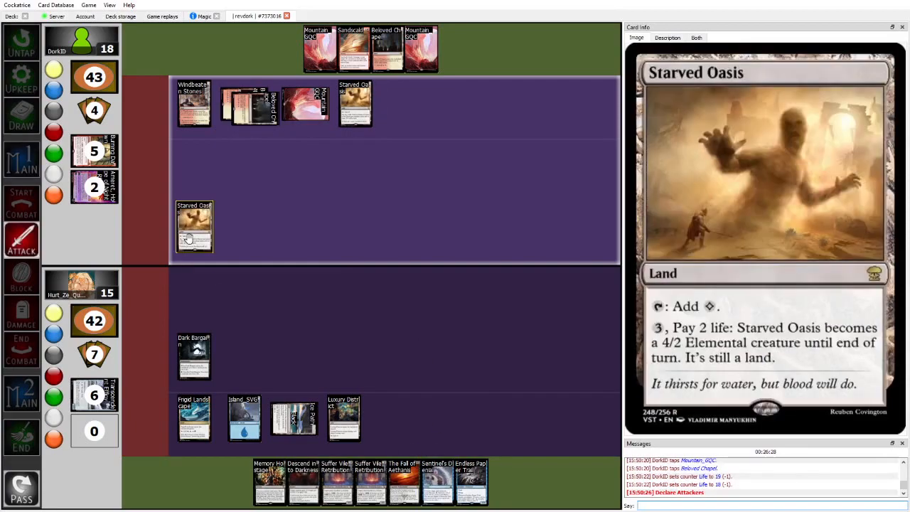
# - Watch Dark Bargain get sacrificed, the lower player fall to 40, and inspect the card's details
pyautogui.click(194, 226)
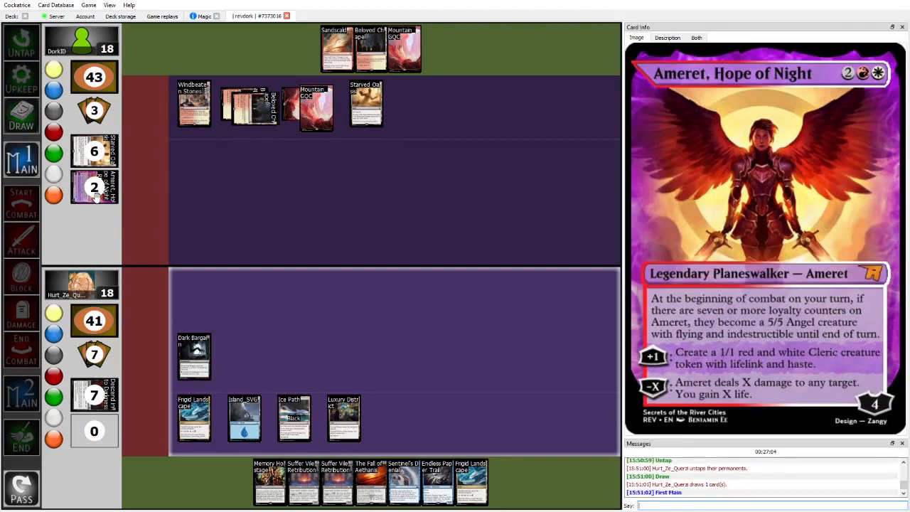
pyautogui.moveTo(473, 481)
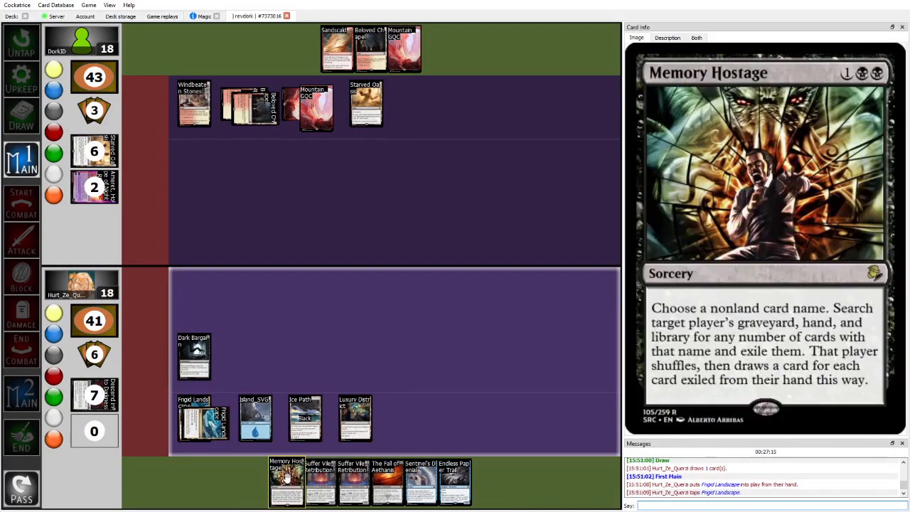
pyautogui.moveTo(421, 481)
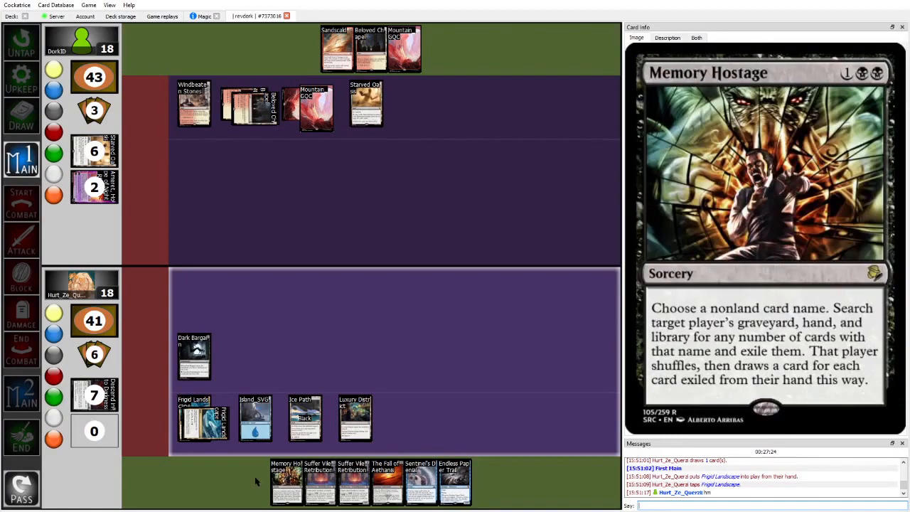
pyautogui.click(287, 482)
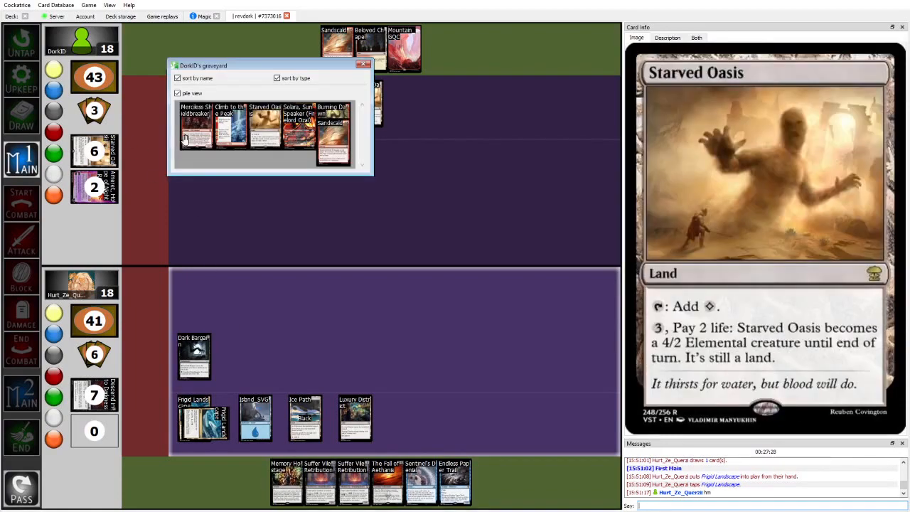
pyautogui.moveTo(334, 125)
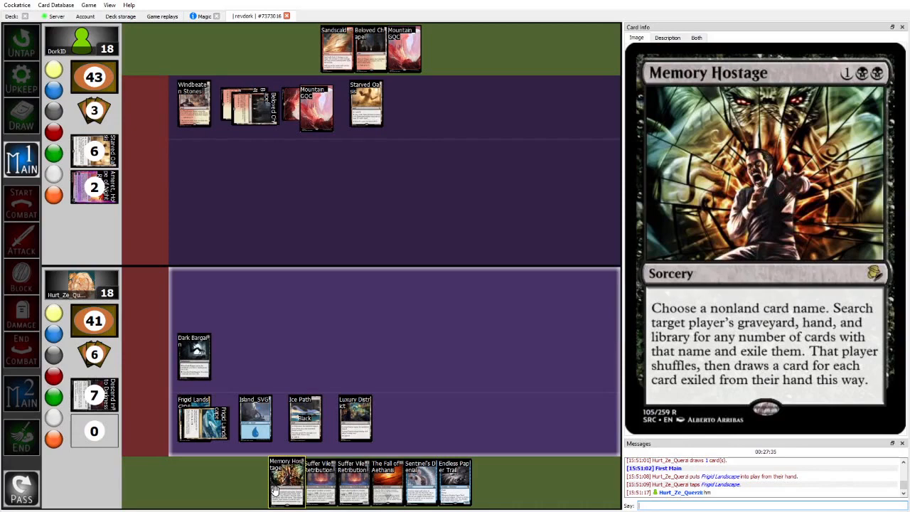
pyautogui.moveTo(398, 192)
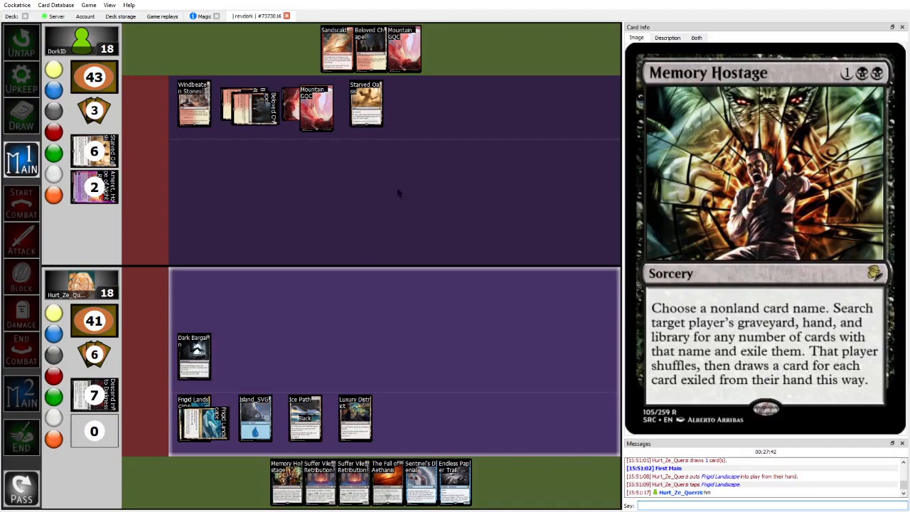
pyautogui.moveTo(366, 105)
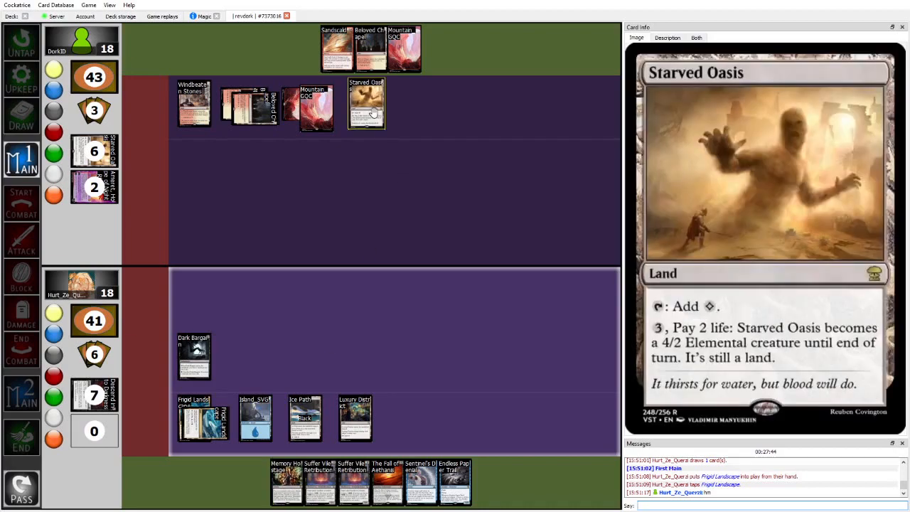
pyautogui.moveTo(454, 481)
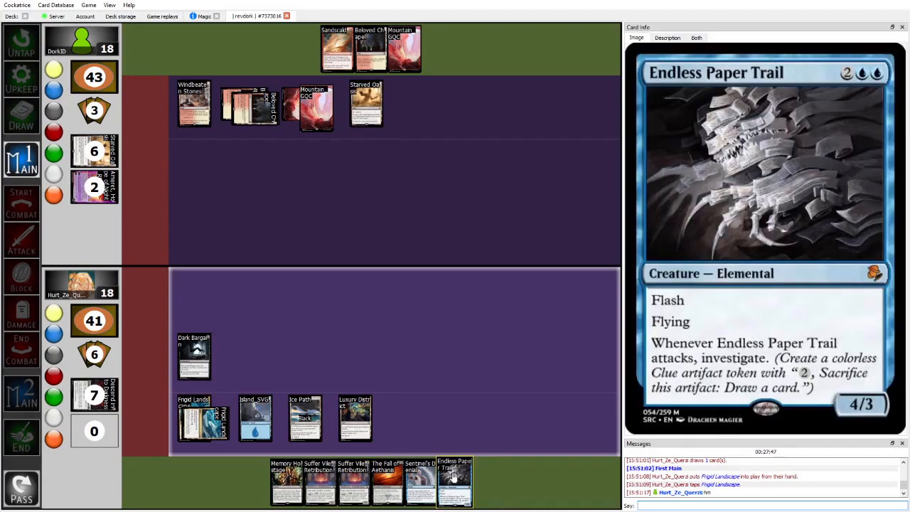
pyautogui.moveTo(367, 102)
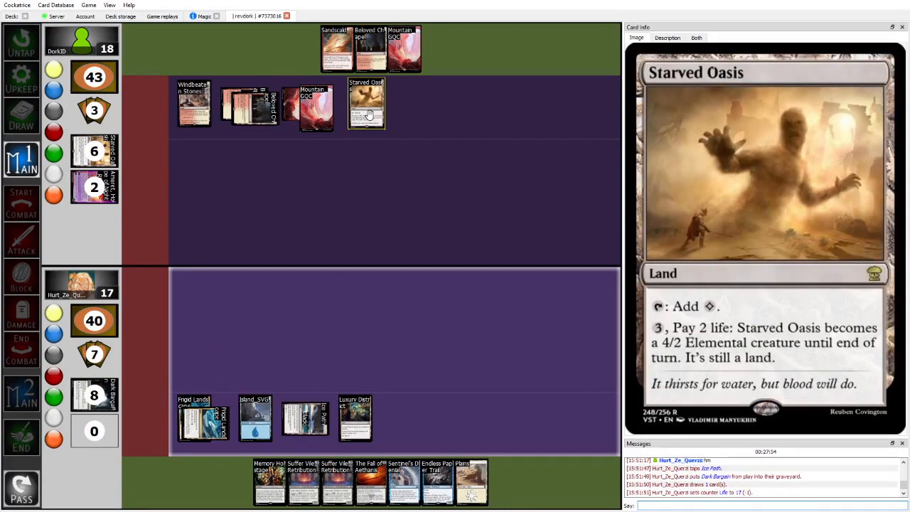
pyautogui.moveTo(94, 396)
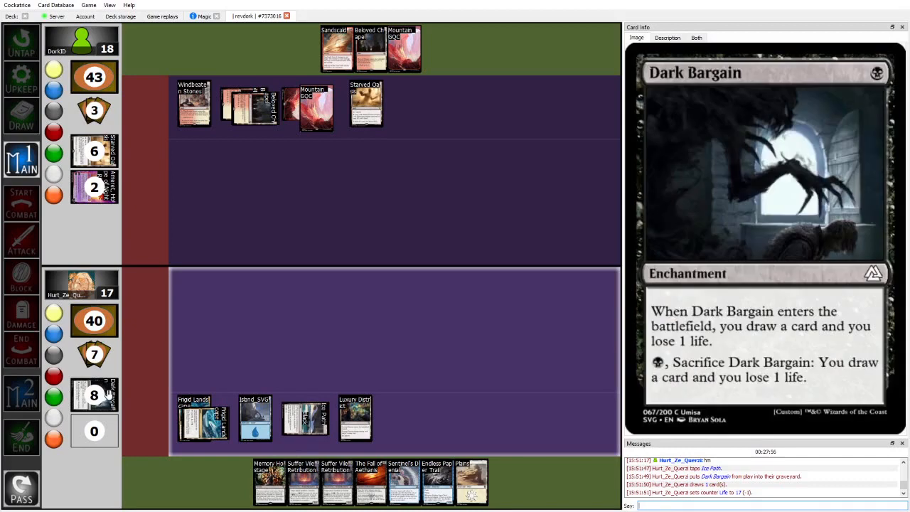
pyautogui.click(21, 438)
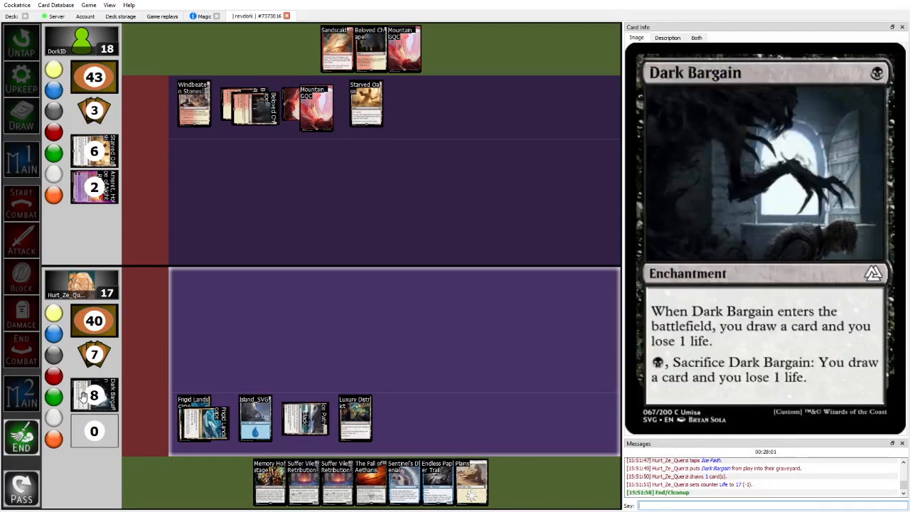
pyautogui.moveTo(306, 418)
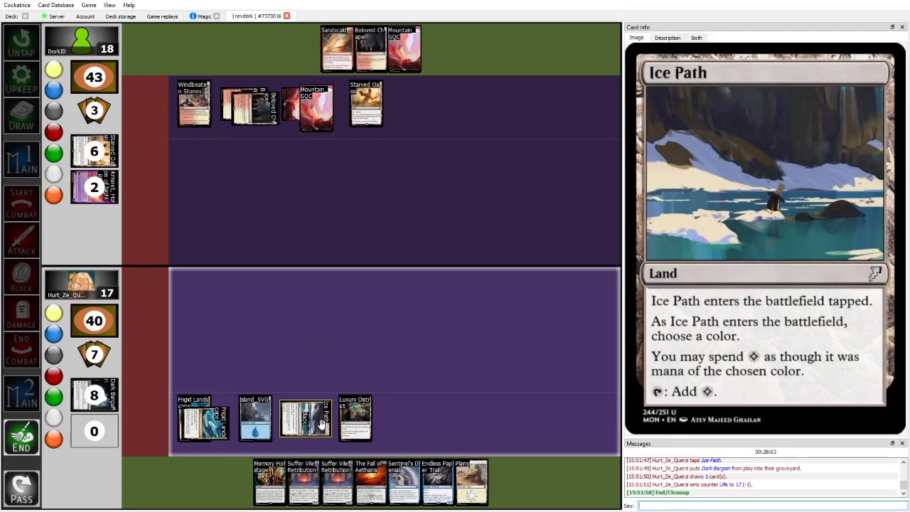
pyautogui.moveTo(320, 424)
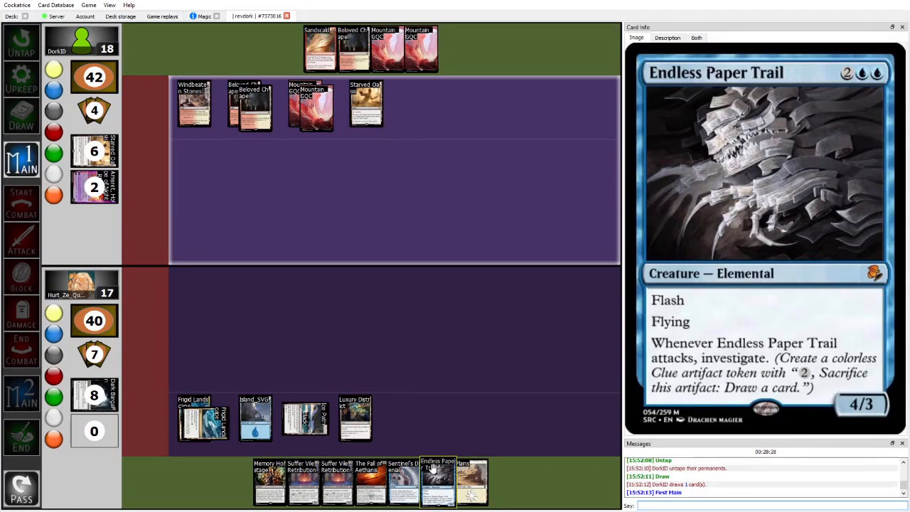
pyautogui.moveTo(367, 106)
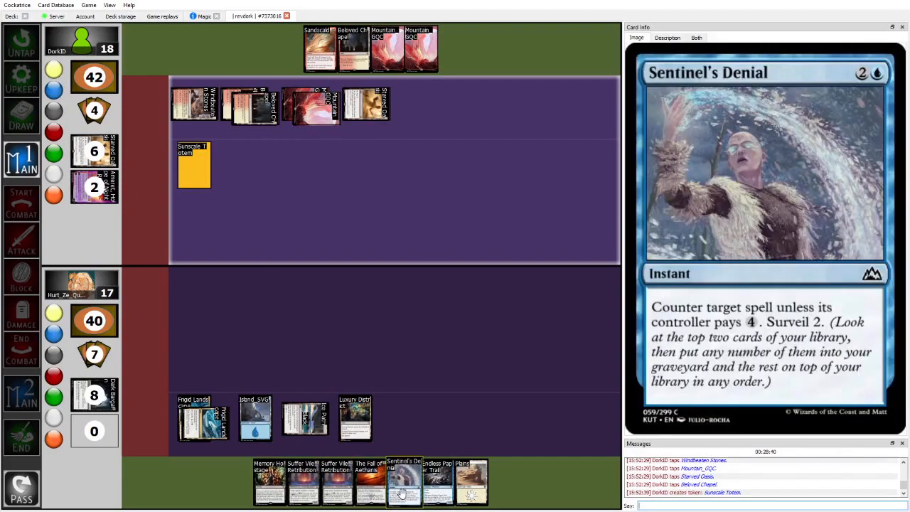
pyautogui.moveTo(194, 165)
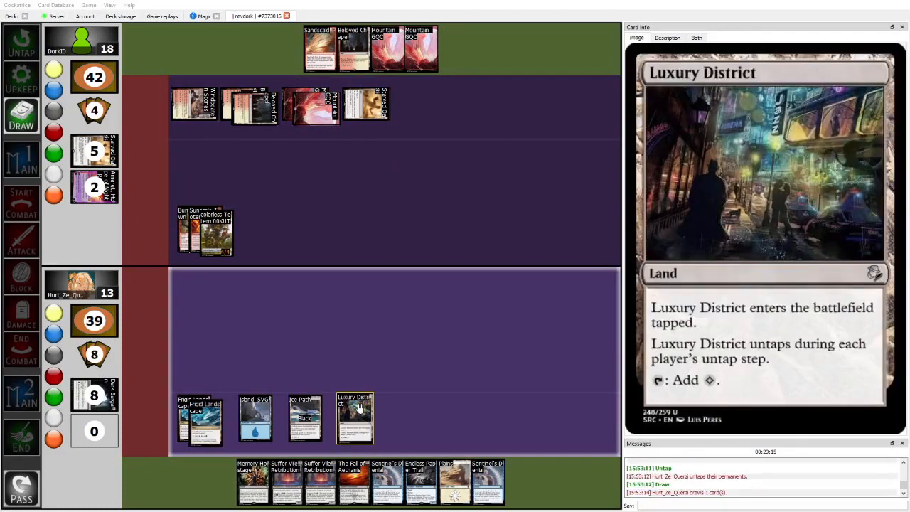
# - Read Suffer Vile Retribution in Card Info as totals reach 42–39 with new lower-field permanents
pyautogui.click(22, 159)
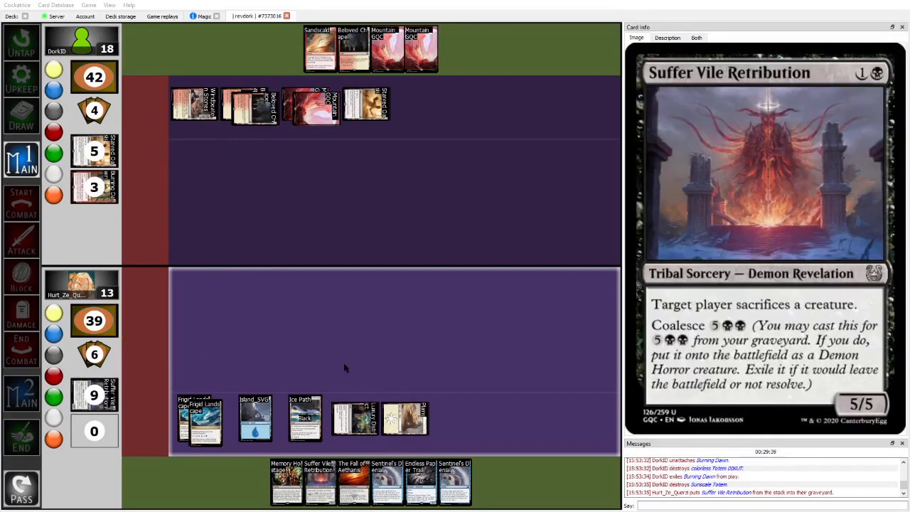
pyautogui.moveTo(421, 481)
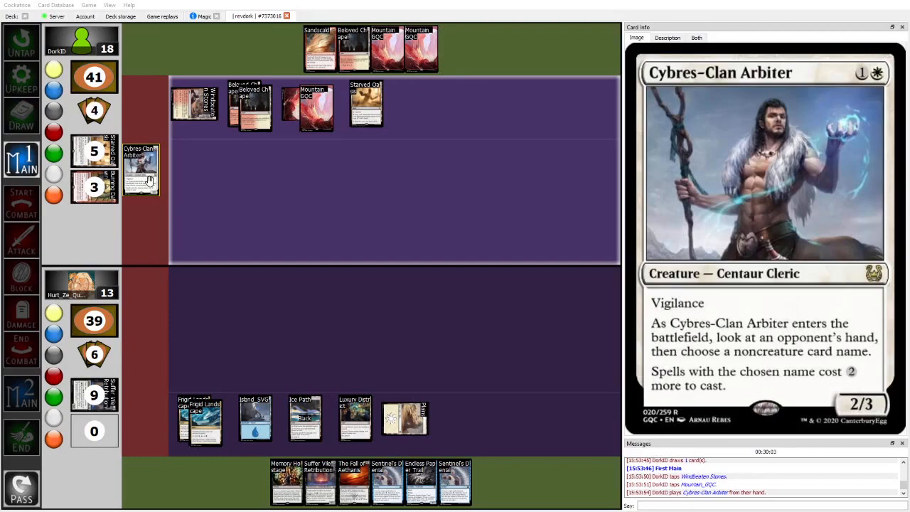
pyautogui.moveTo(318, 482)
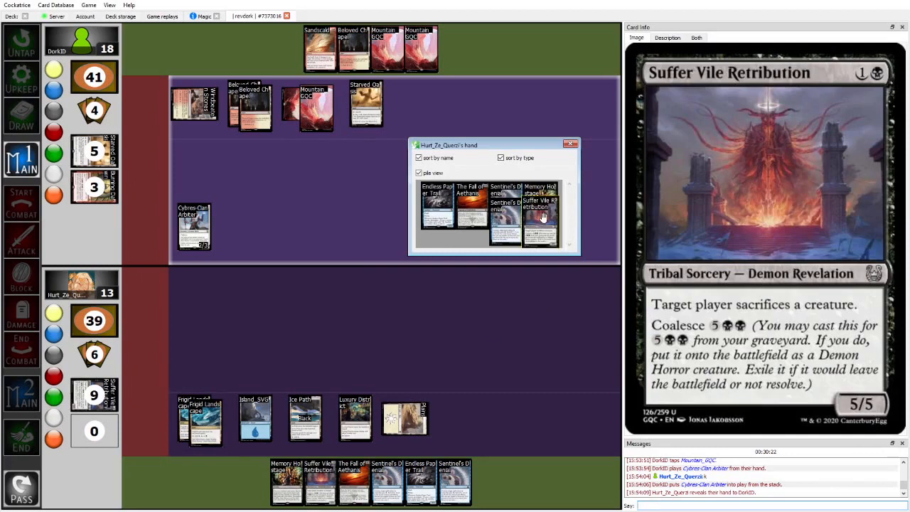
# - Close the revealed hand window after Cybres-Clan Arbiter enters and the top player drops to 41
pyautogui.click(572, 145)
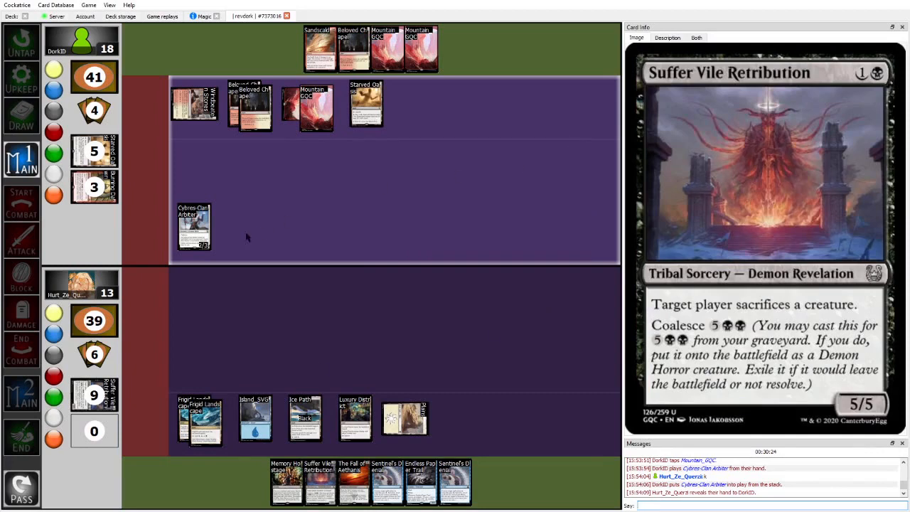
pyautogui.moveTo(193, 227)
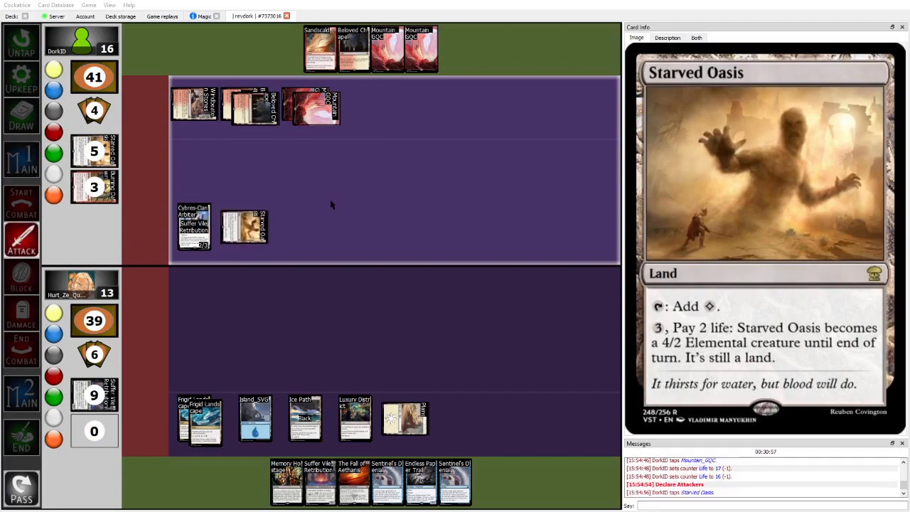
pyautogui.moveTo(421, 481)
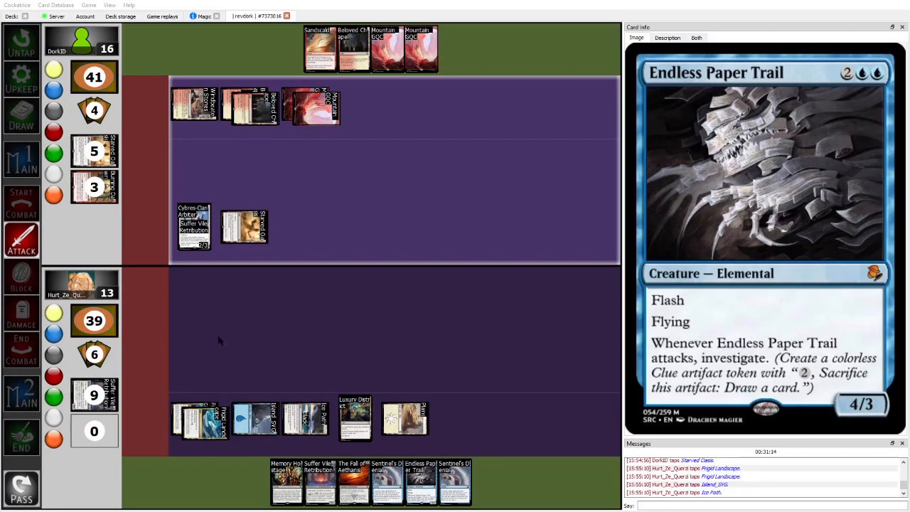
pyautogui.moveTo(308, 378)
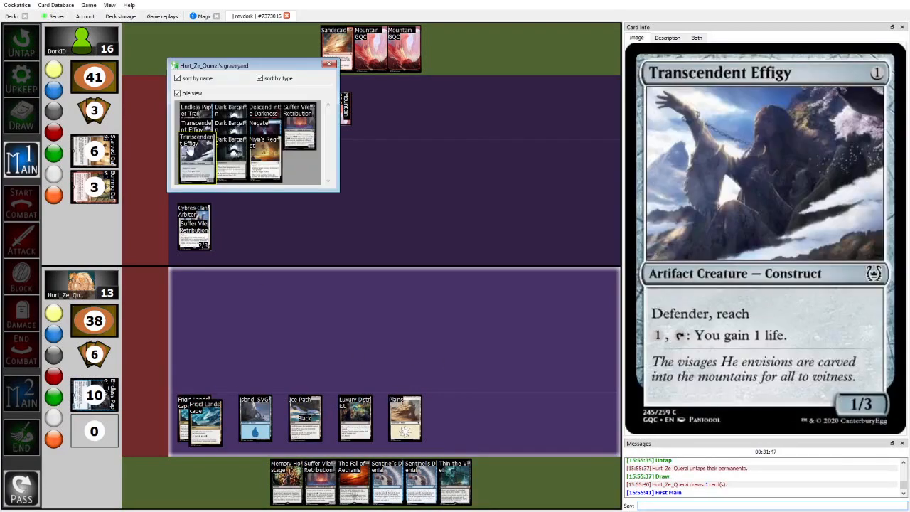
pyautogui.moveTo(298, 128)
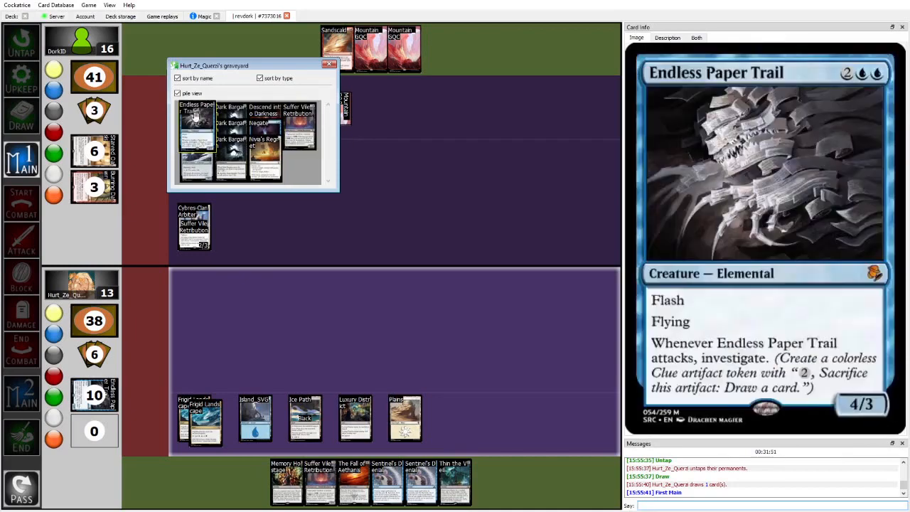
# - Close the lower player's graveyard viewer after the attack leaves them at 38
pyautogui.click(330, 64)
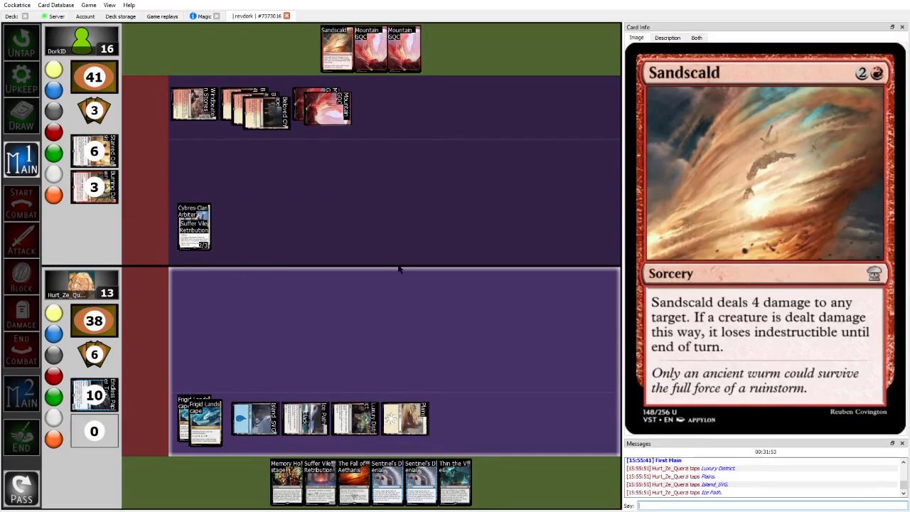